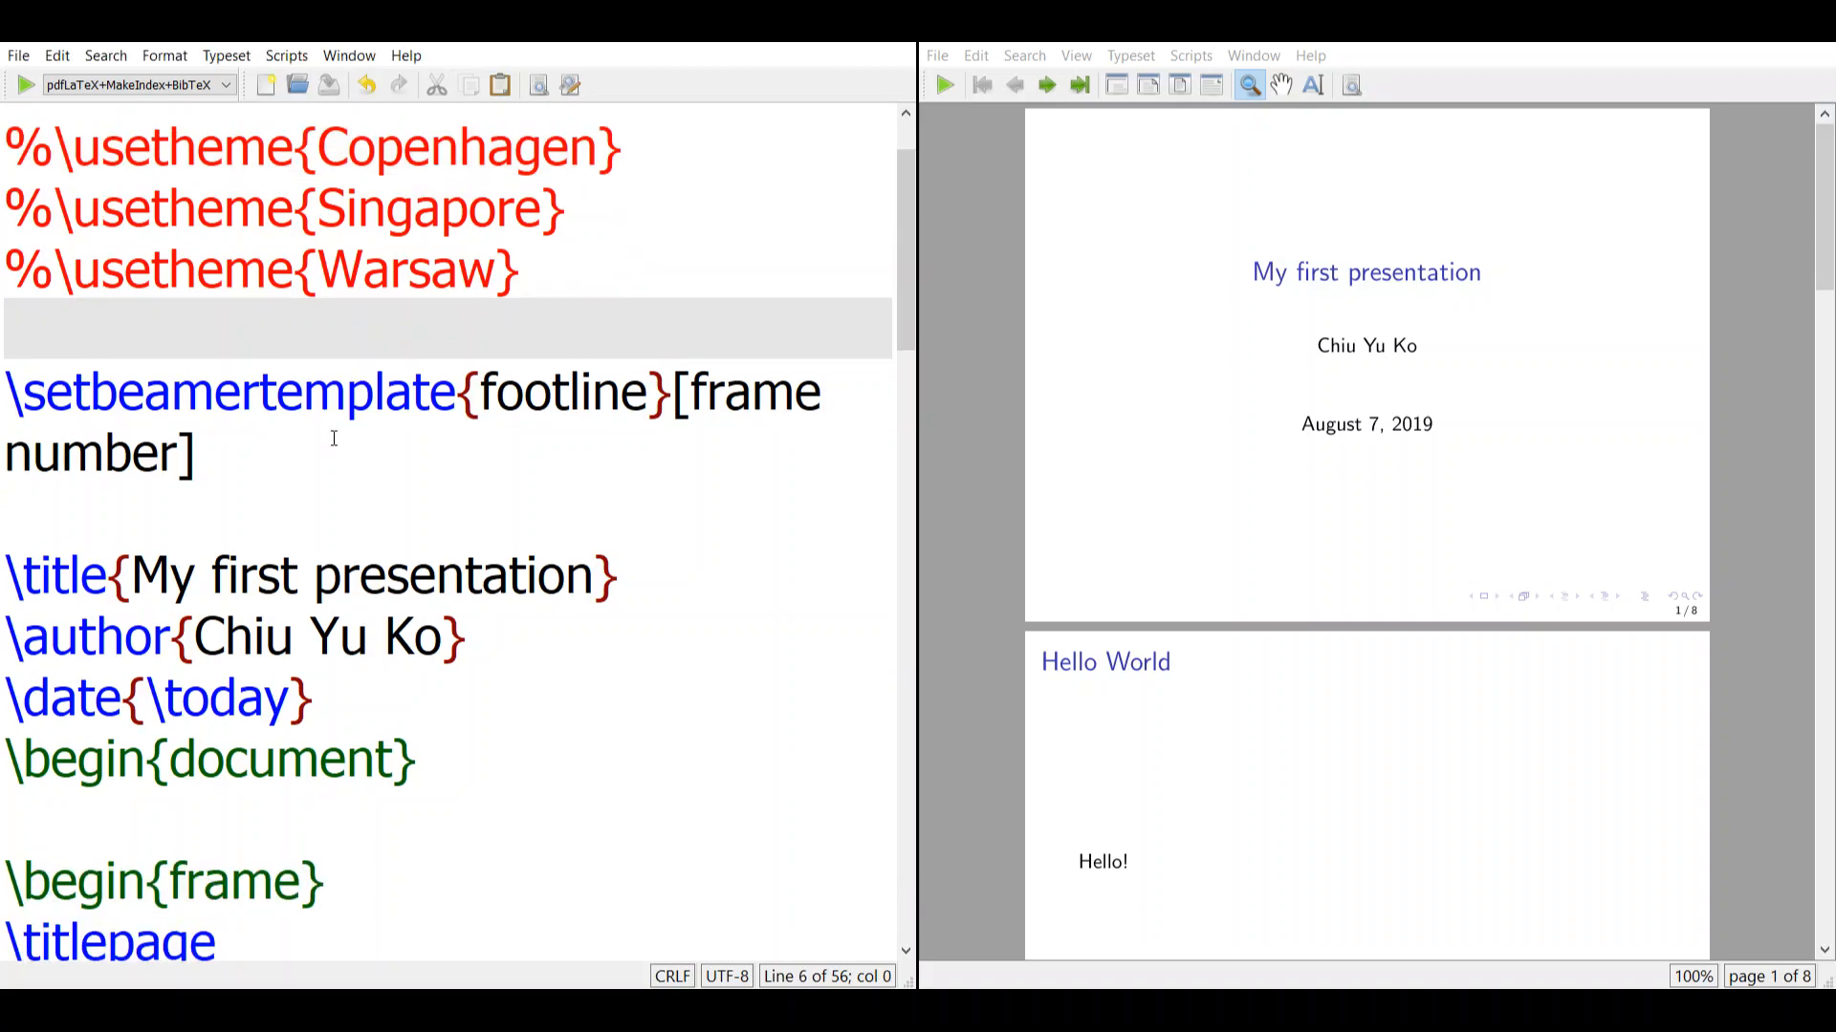
Uncomment \usetheme{Copenhagen} and typeset the presentation with the Copenhagen theme.
scroll("down", 3)
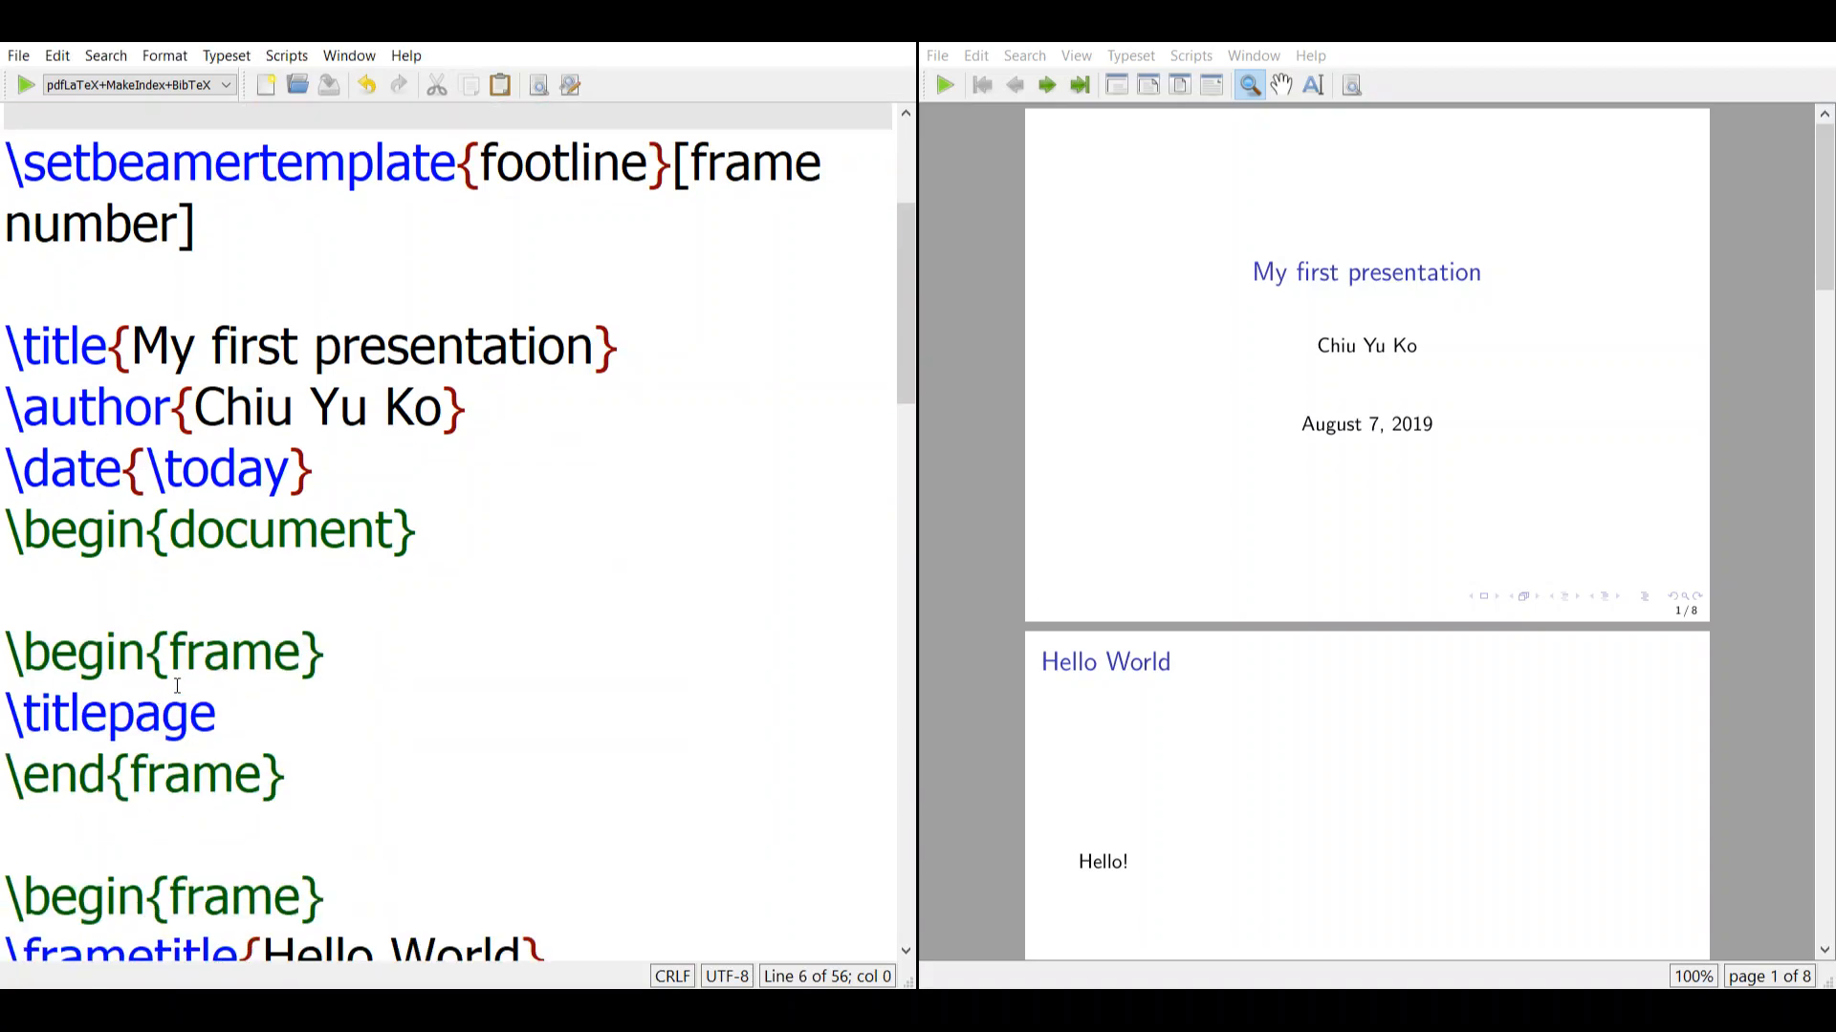
scroll("down", 3)
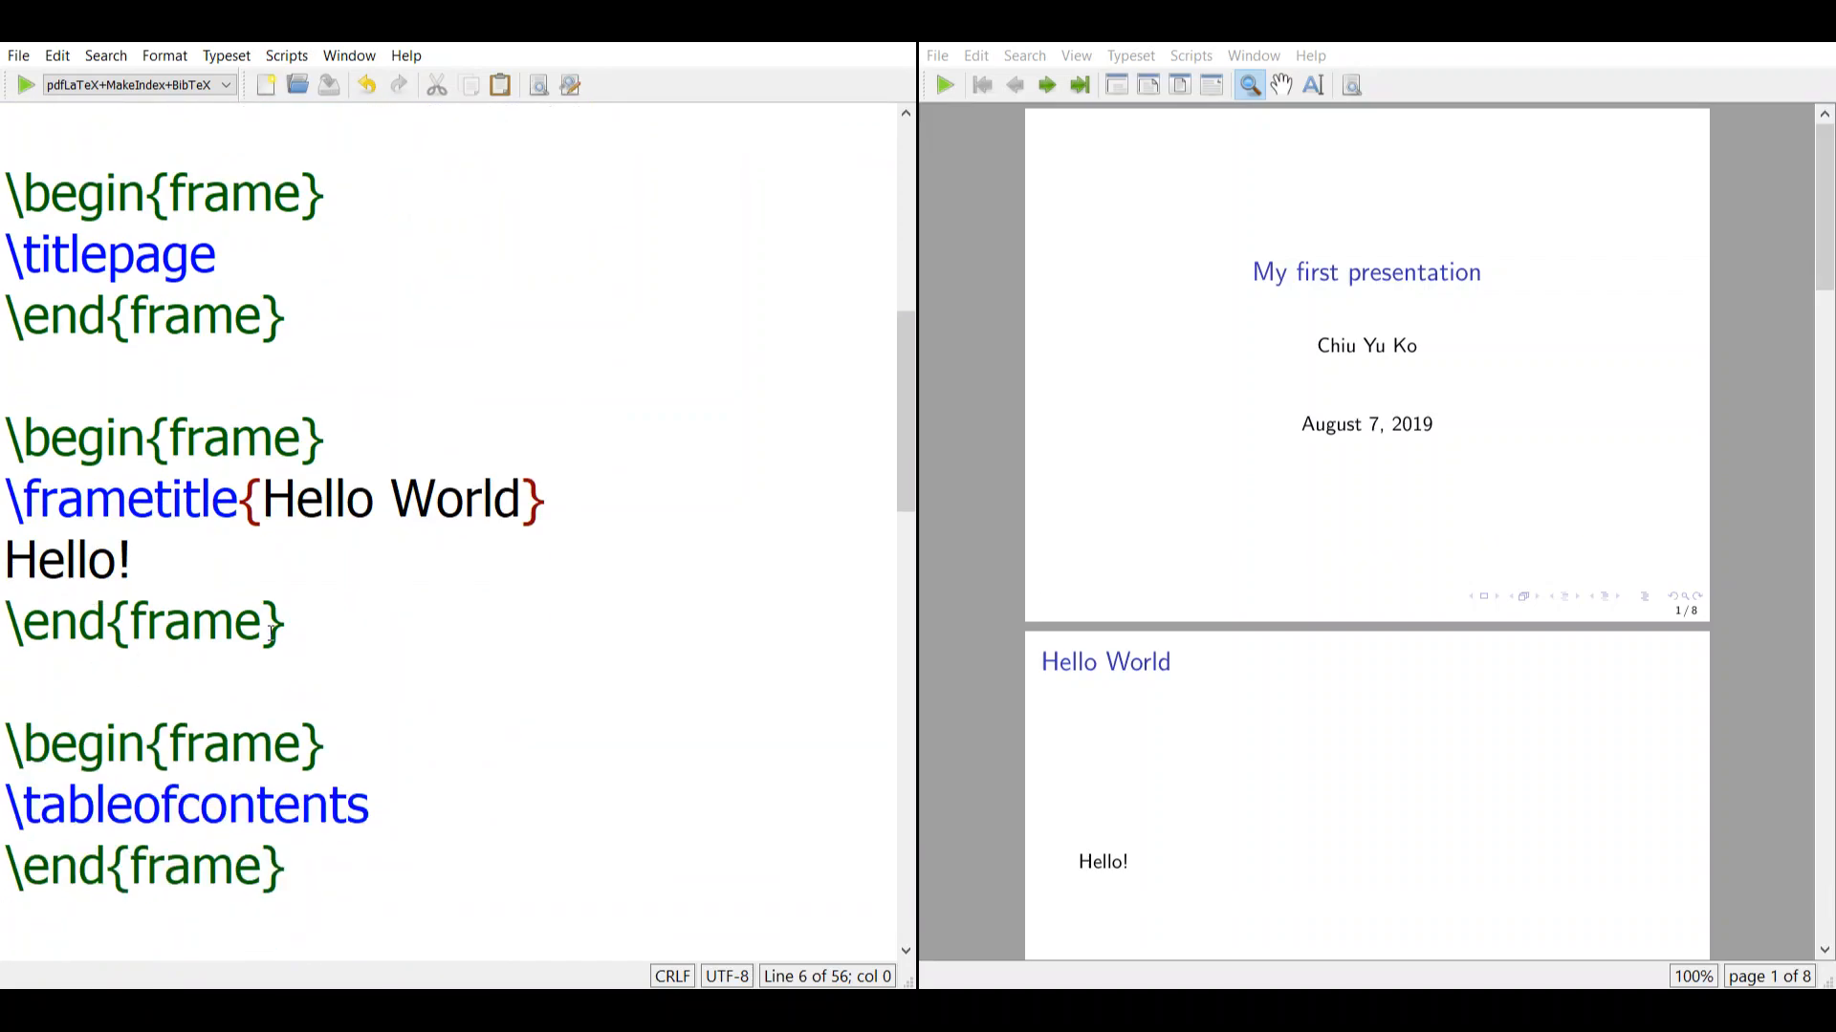
scroll("down", 3)
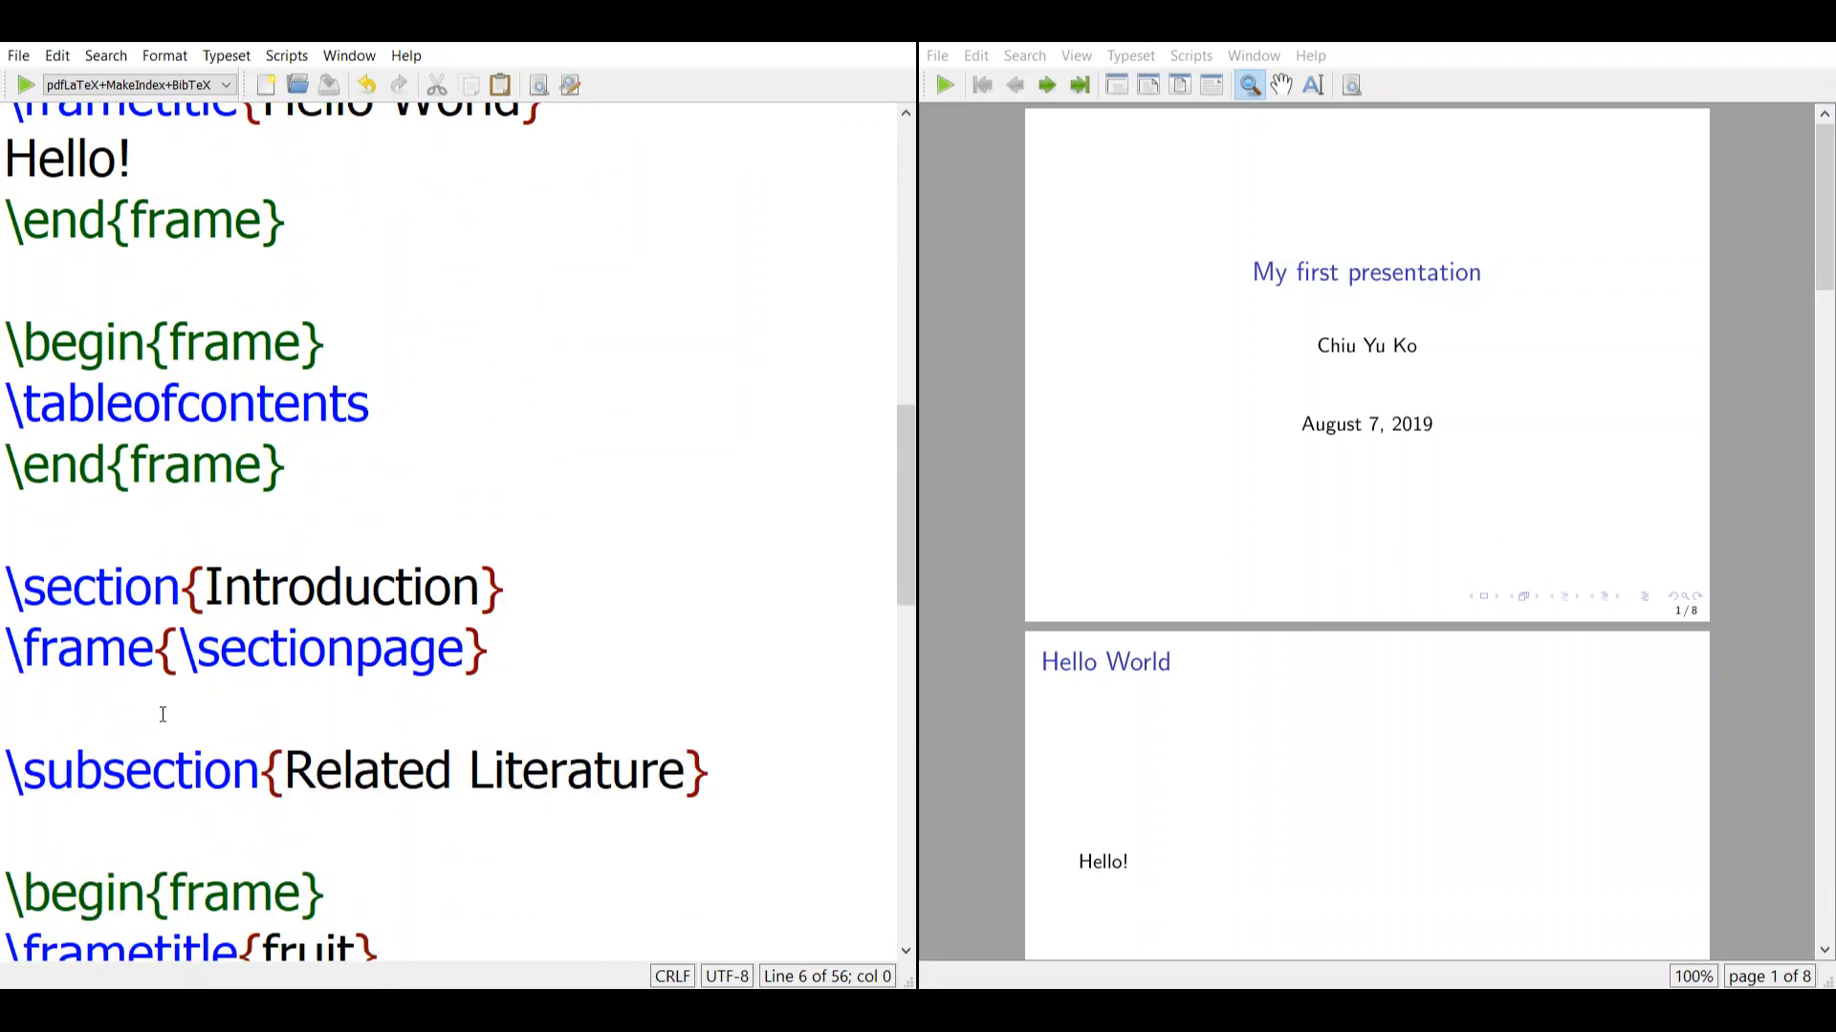
scroll("down", 3)
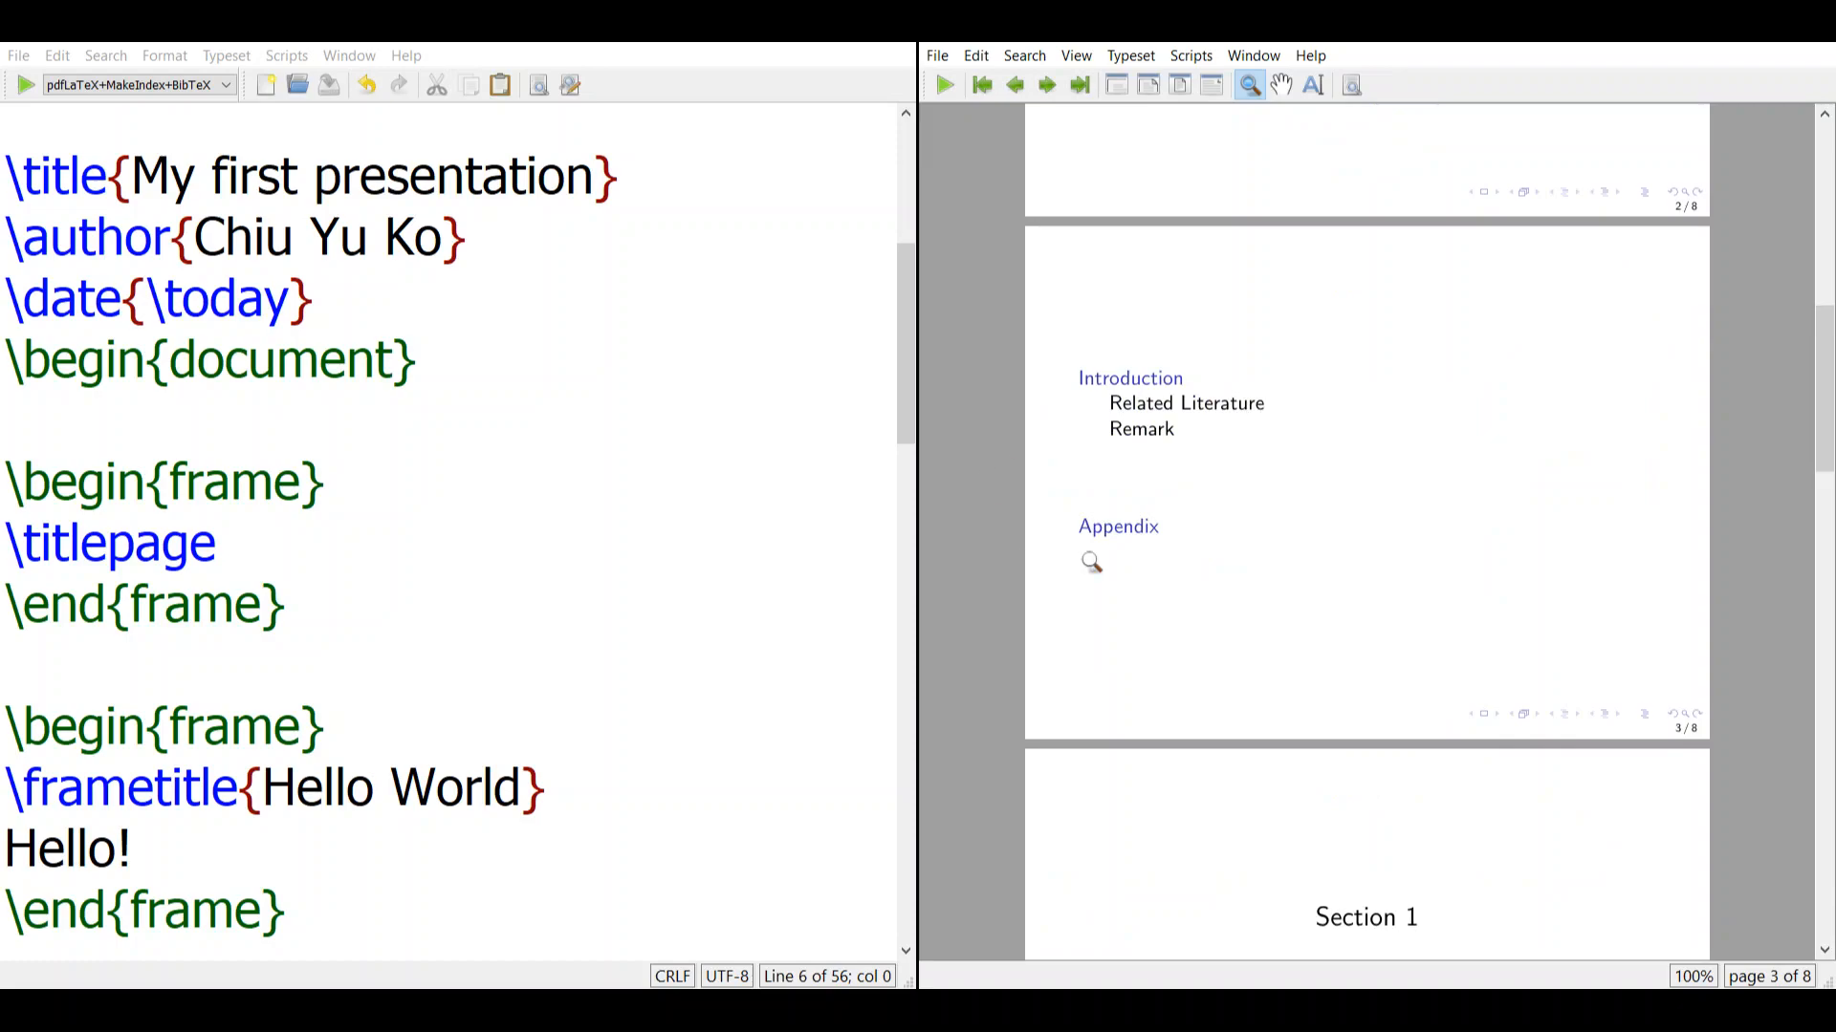
scroll("down", 3)
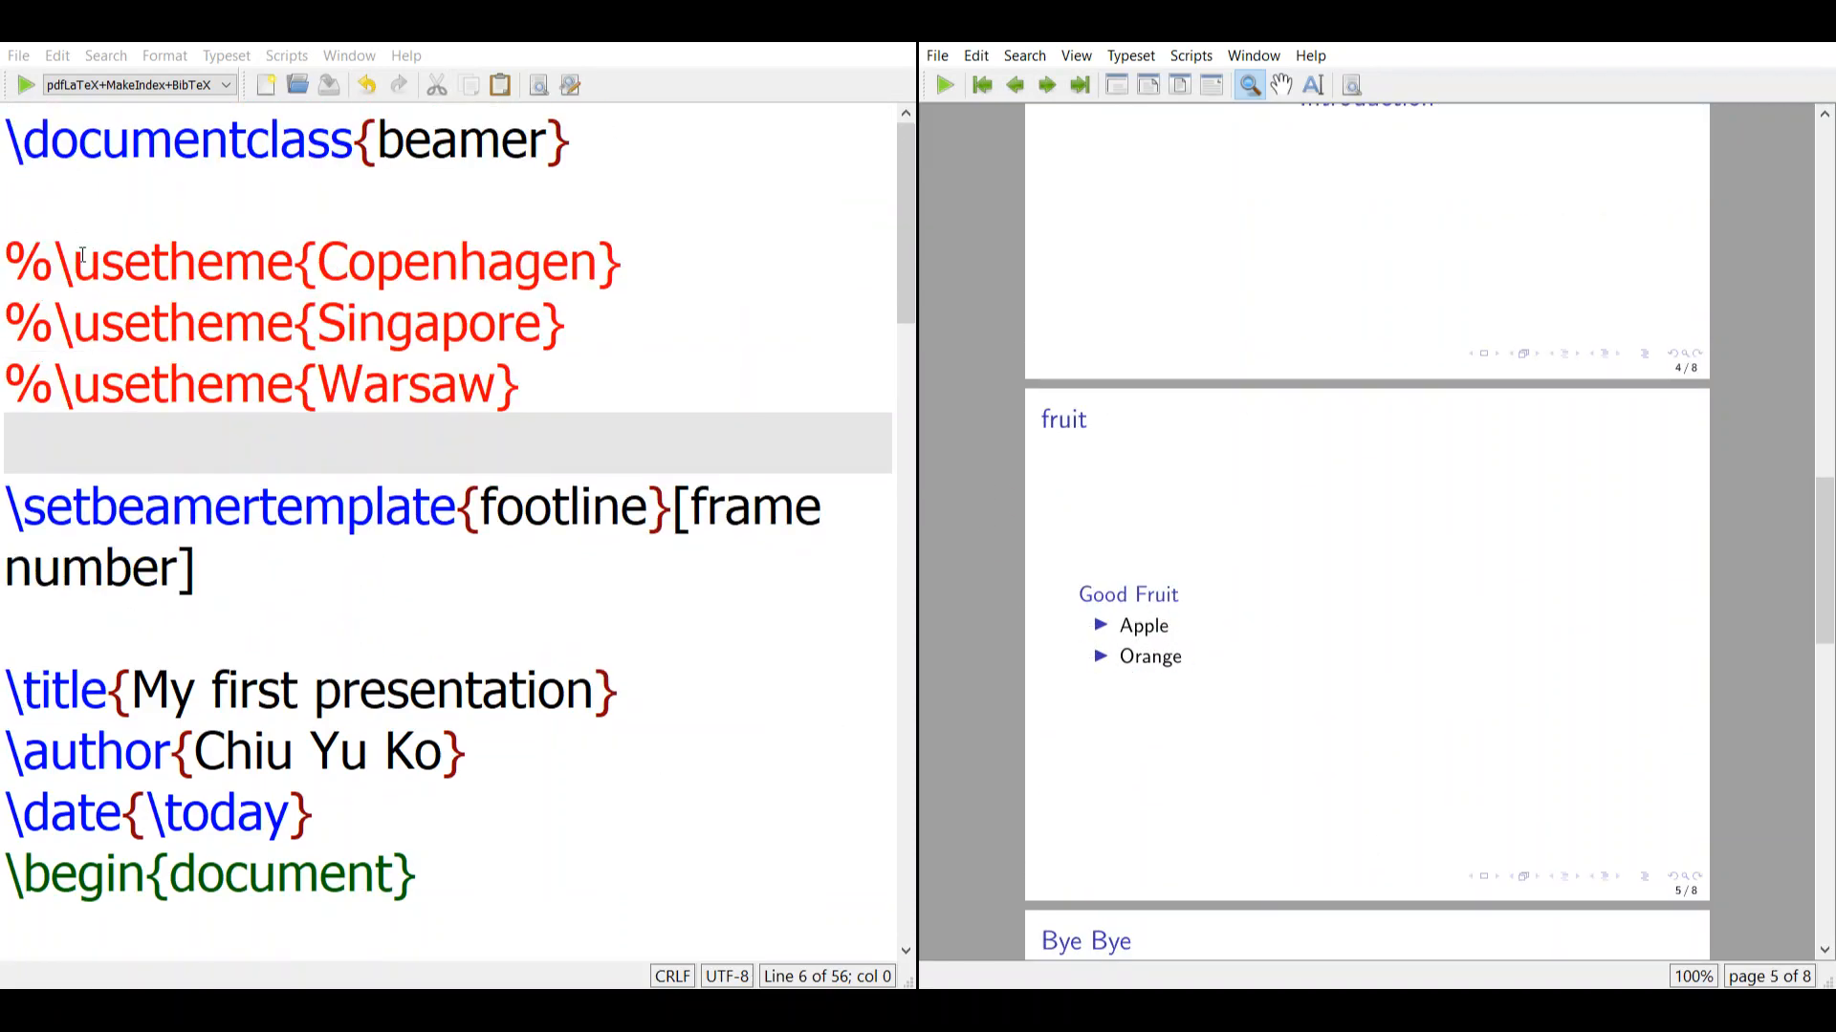
left_click(34, 262)
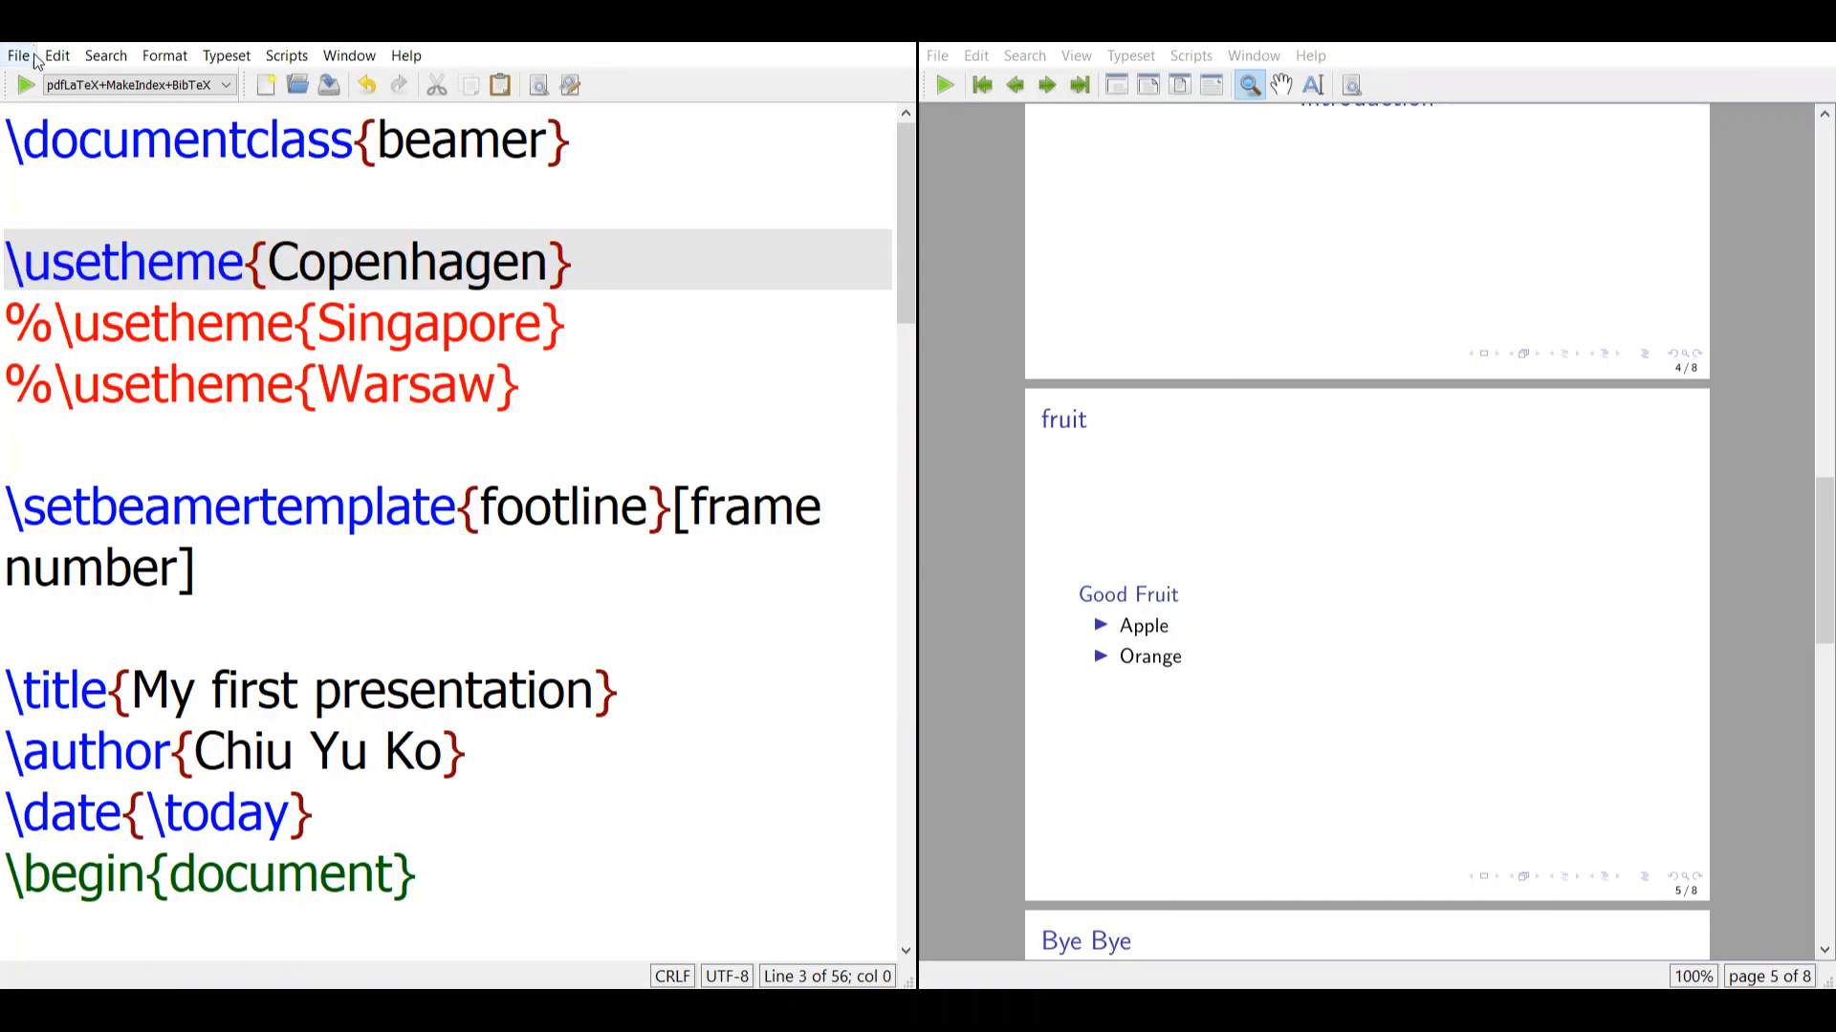
left_click(23, 84)
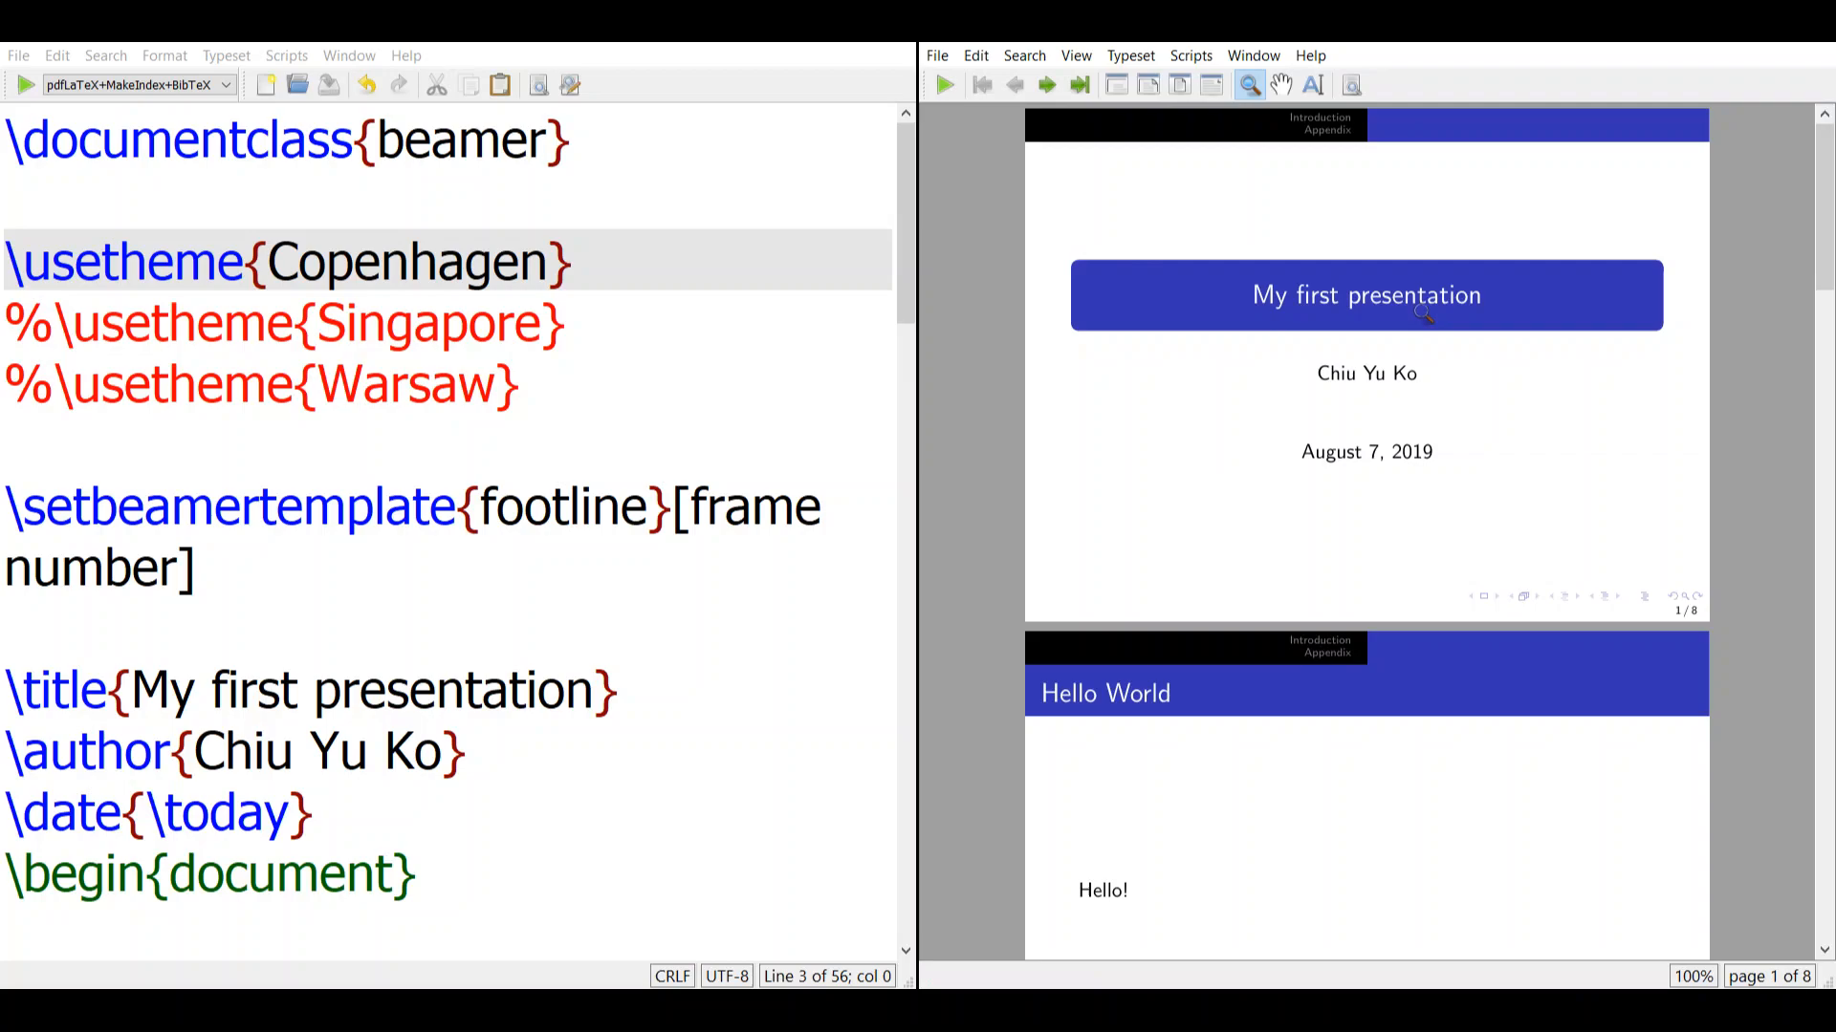
mouse_move(1399, 375)
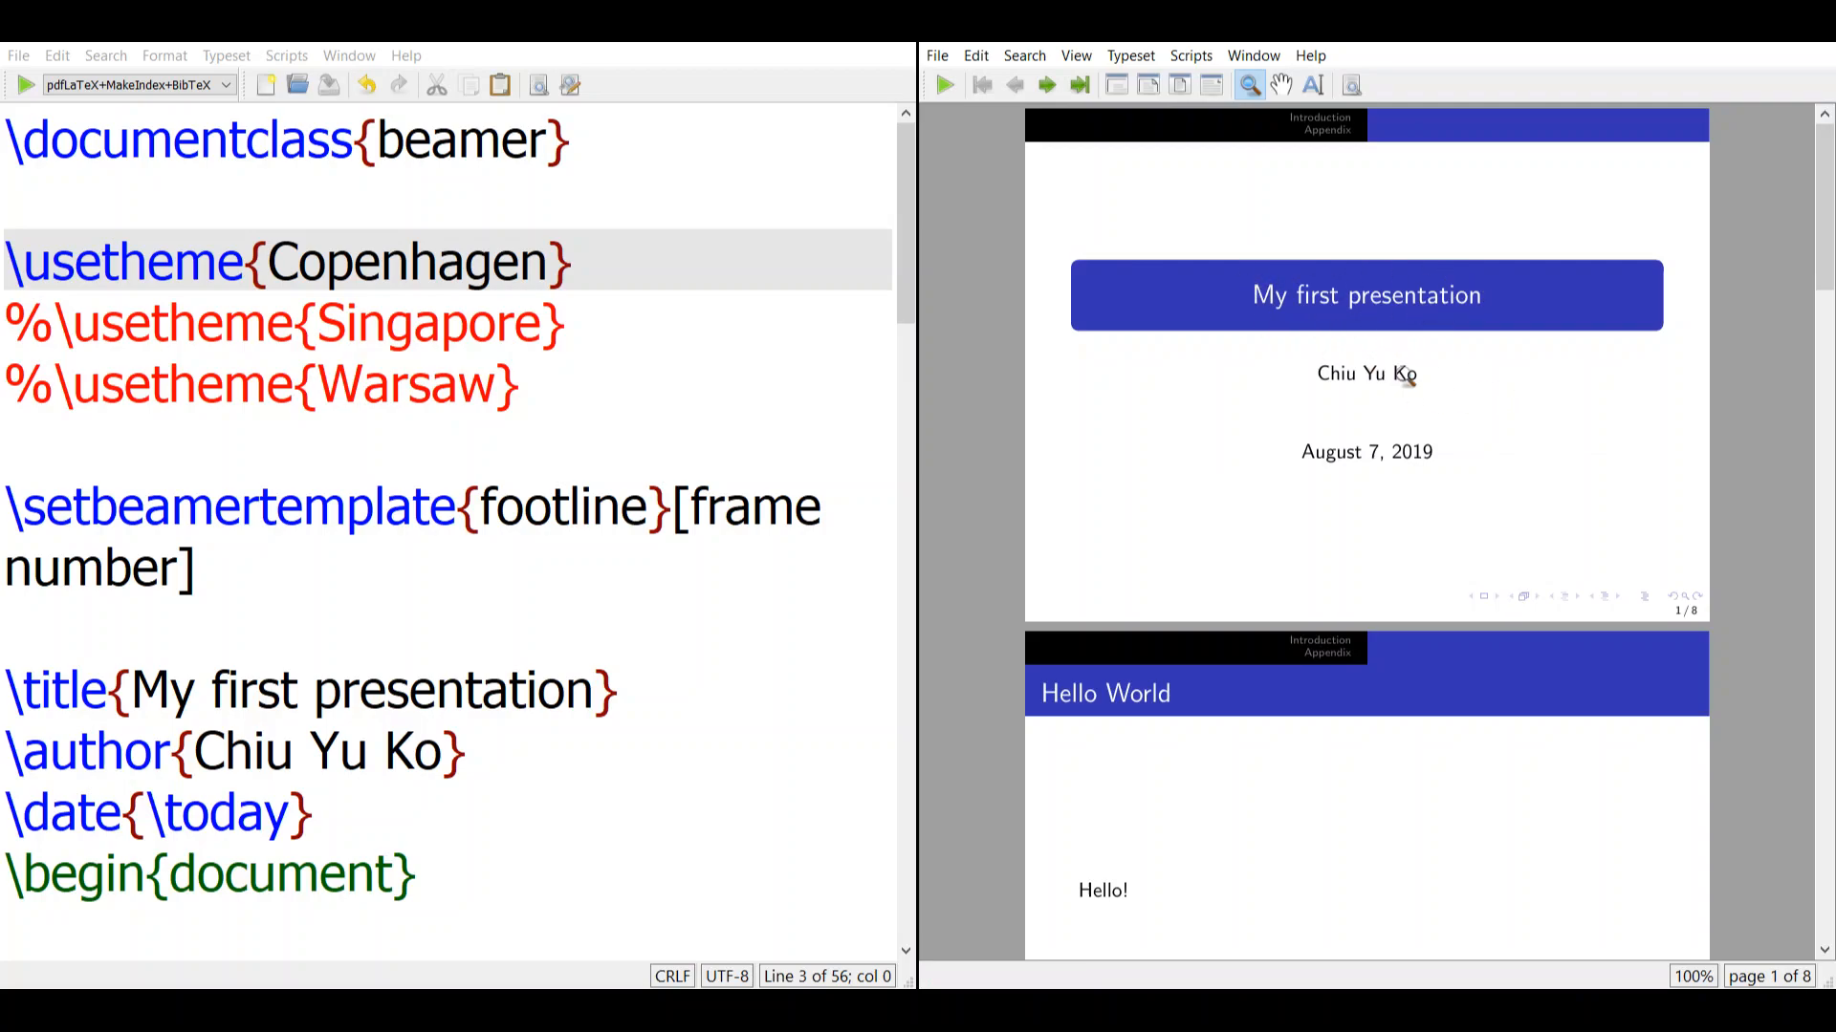
mouse_move(1314, 667)
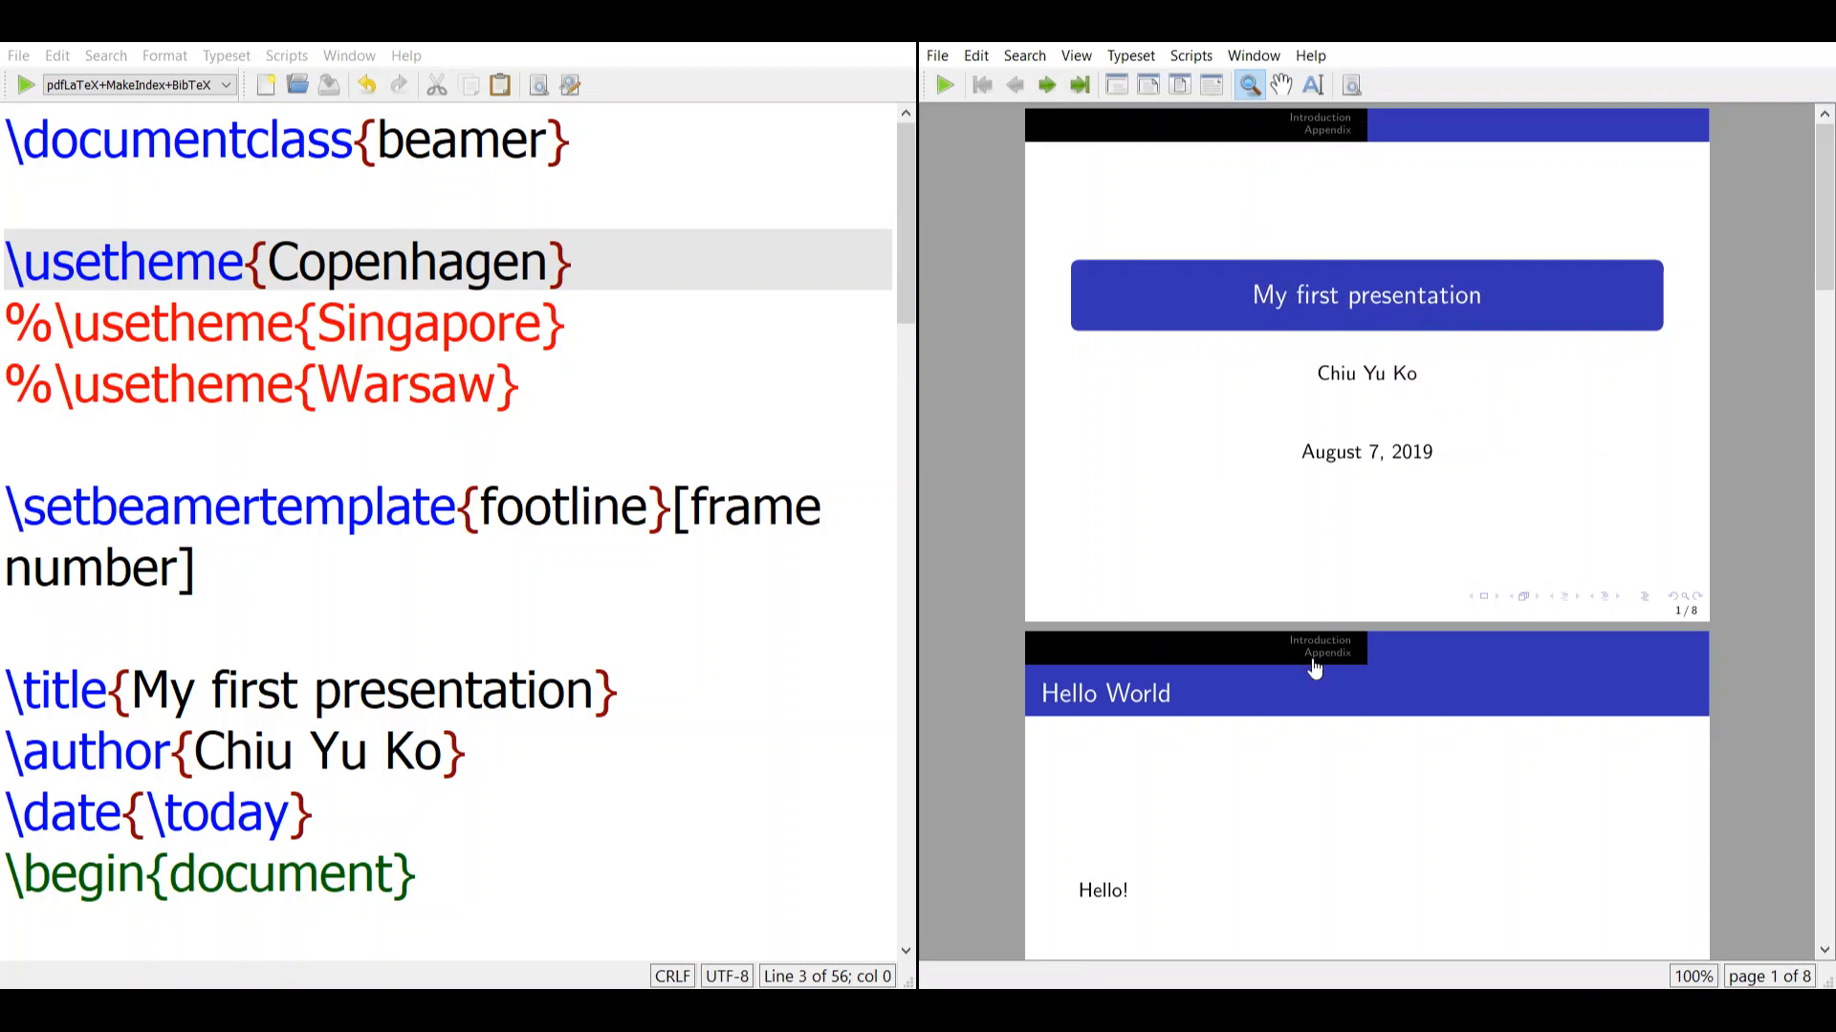
Scroll the PDF preview through the Copenhagen-styled slides.
scroll("down", 3)
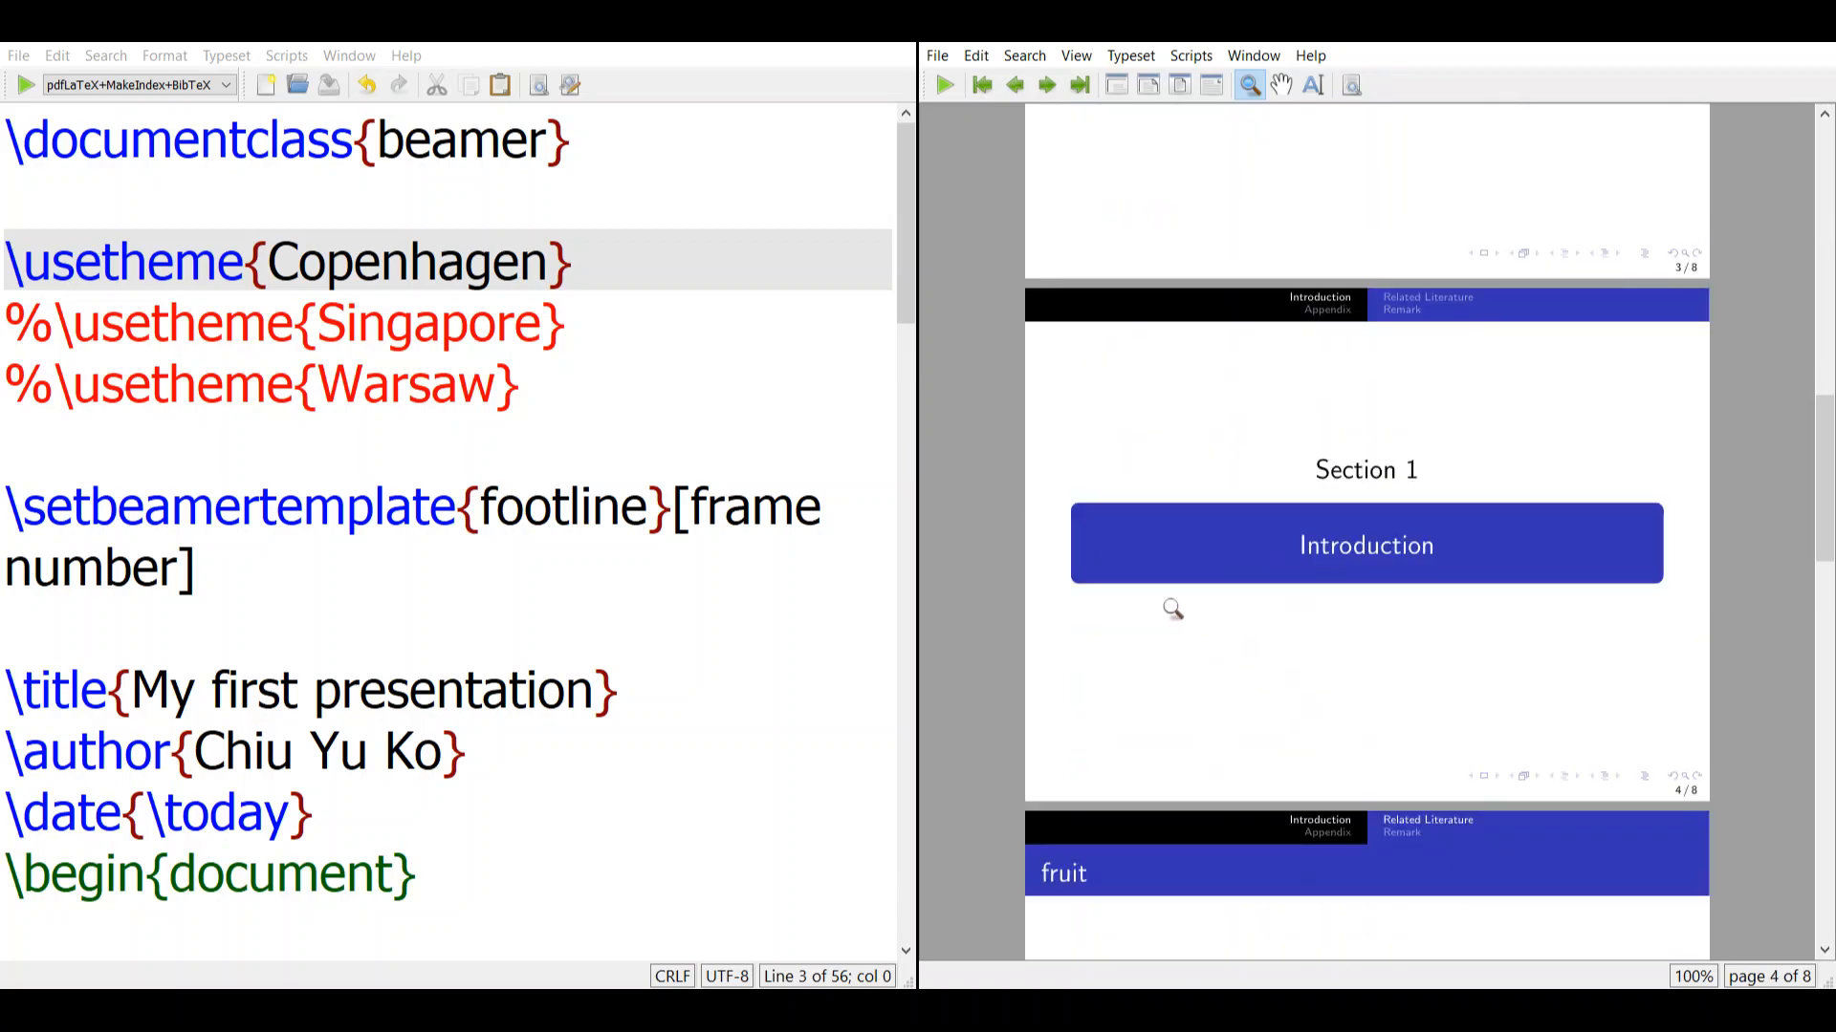
scroll("down", 3)
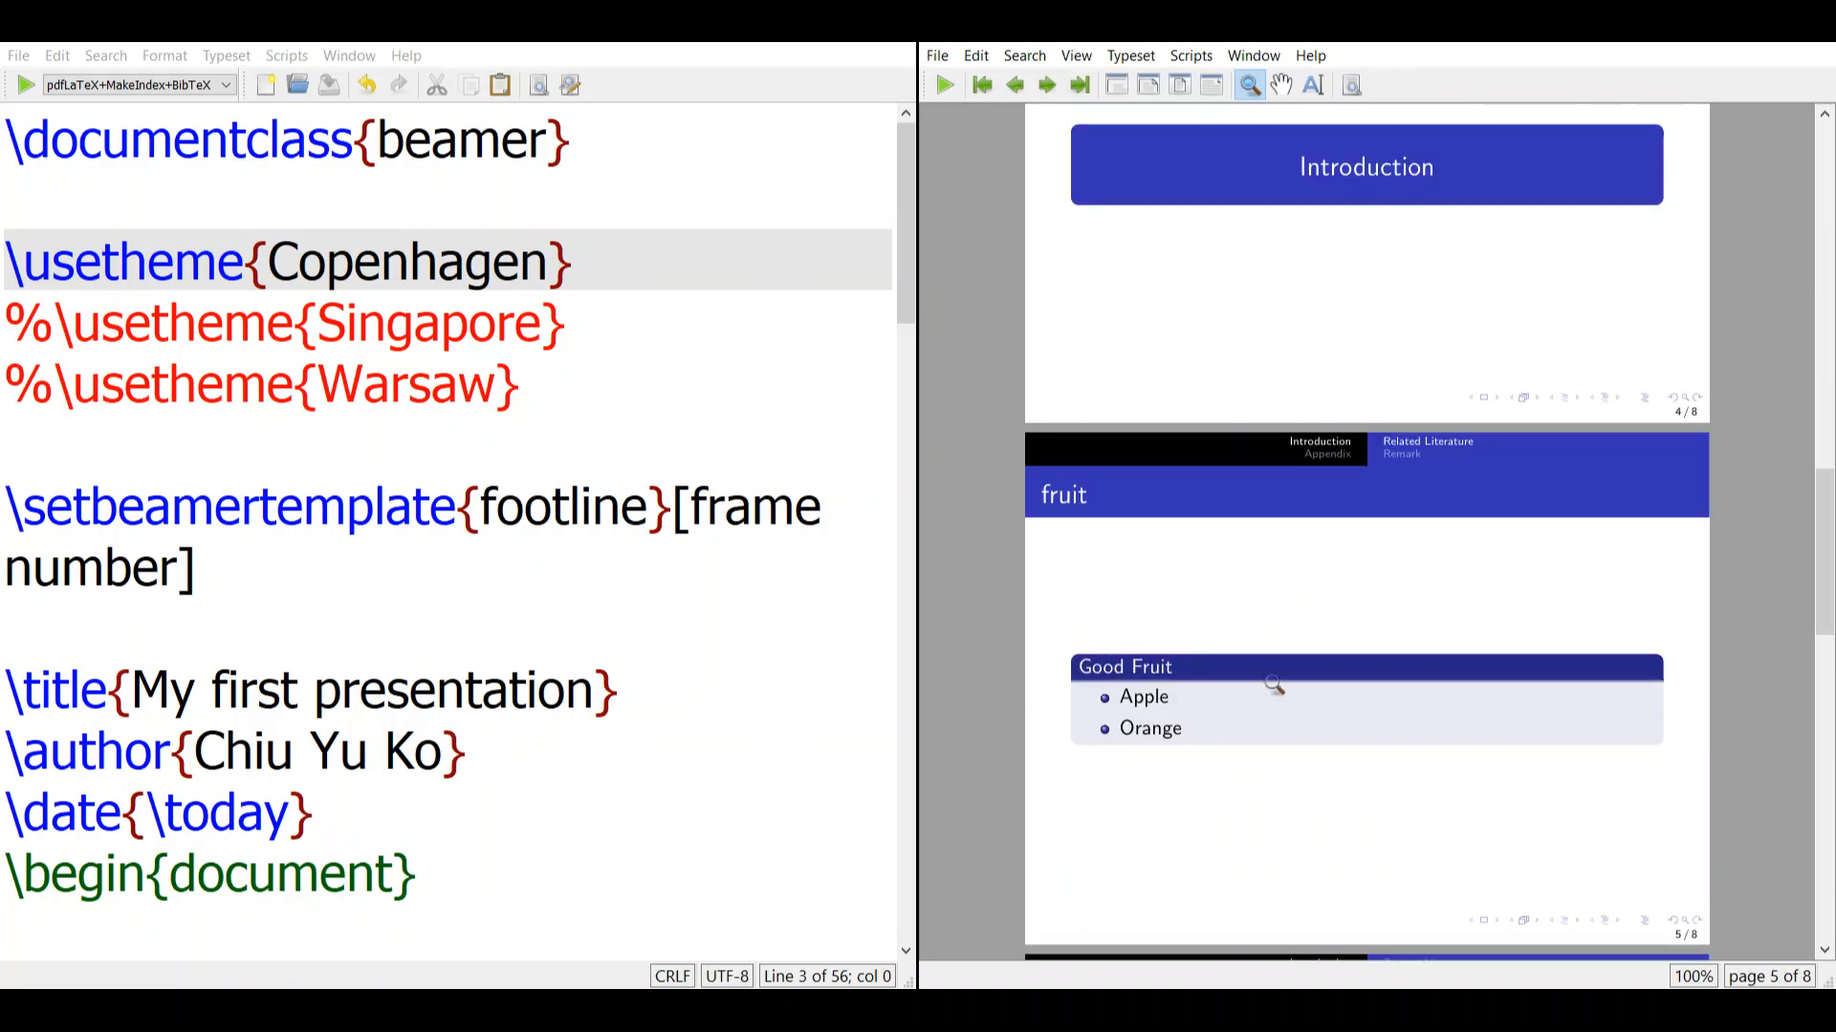
scroll("down", 3)
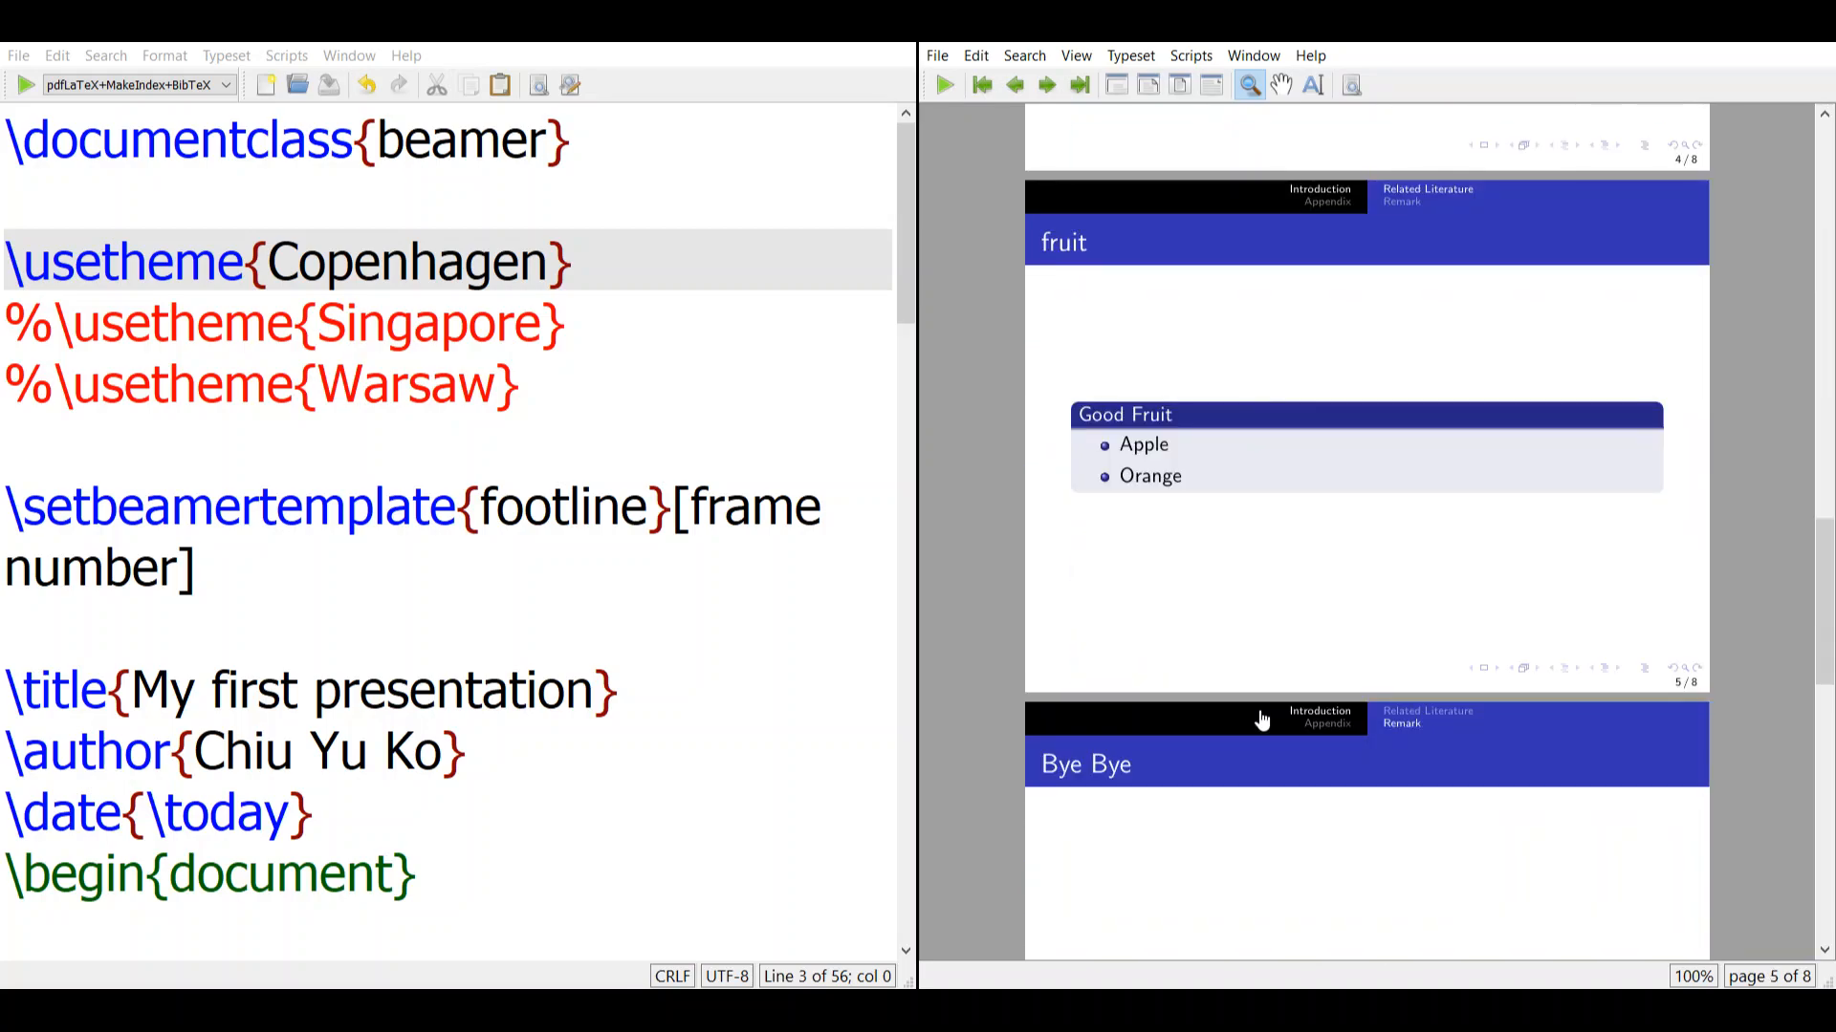
scroll("down", 3)
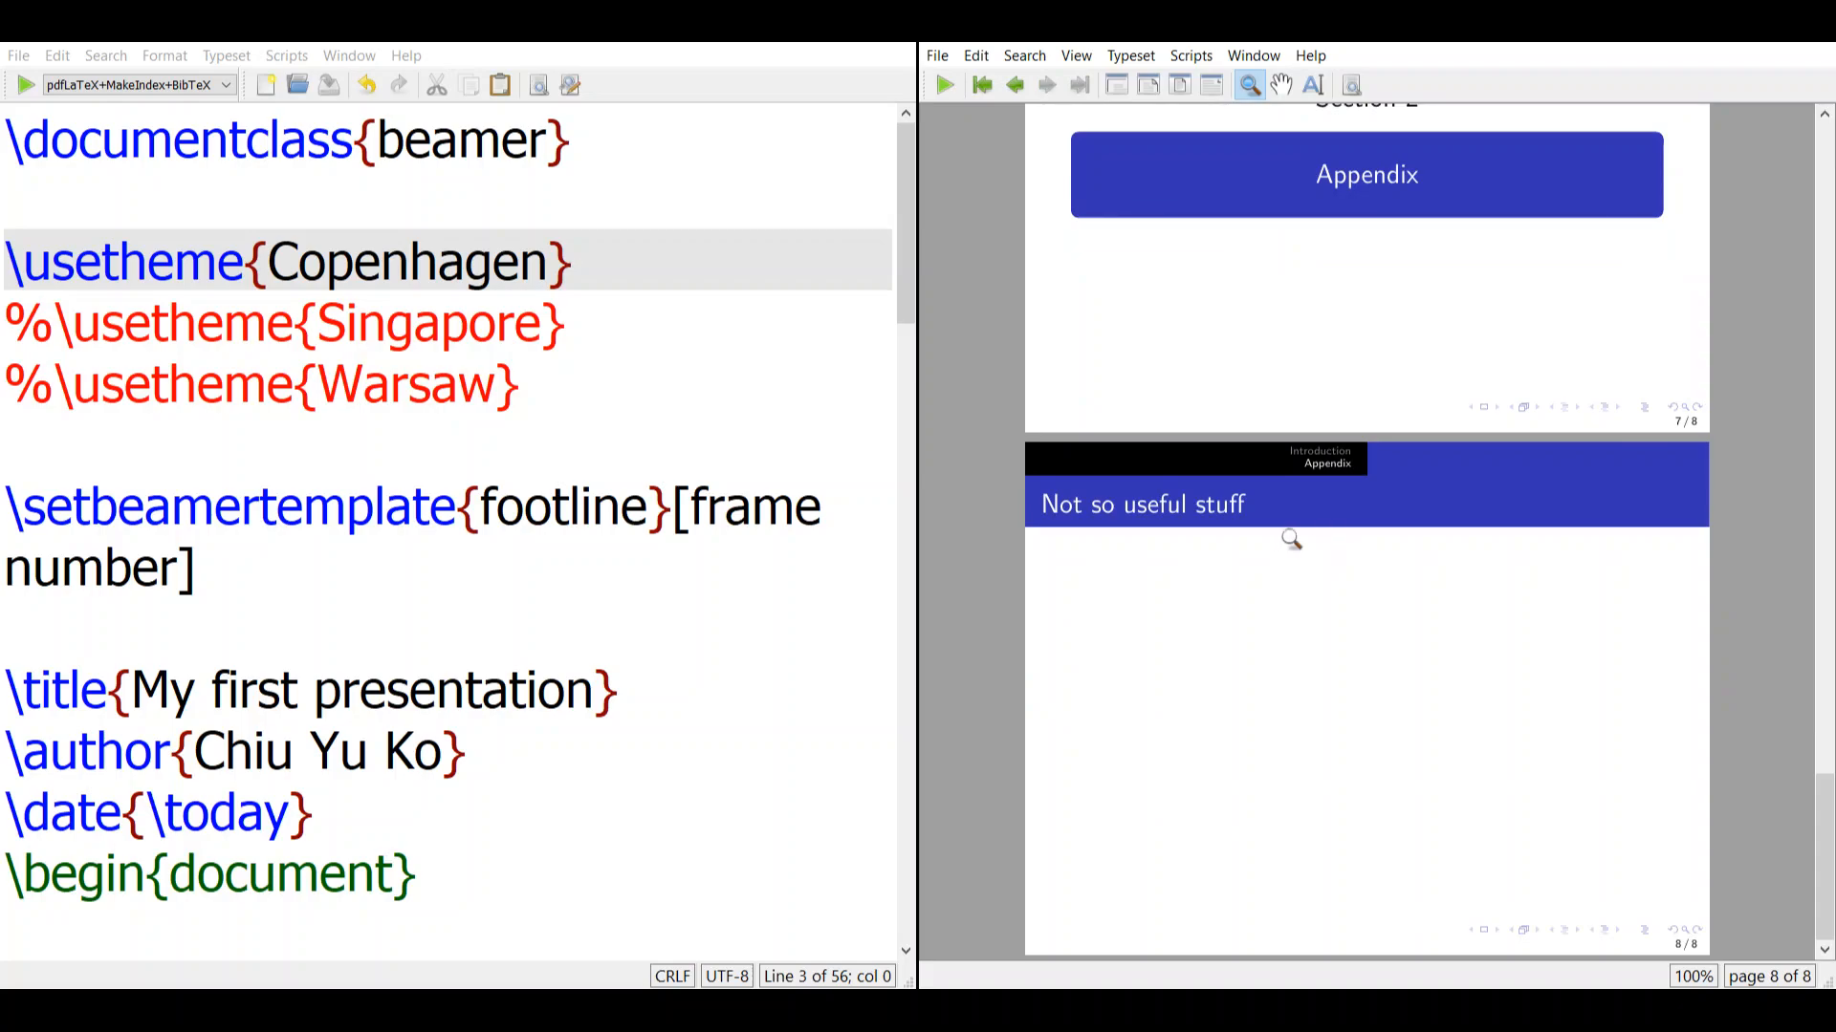
Comment out Copenhagen, typeset with Singapore, then comment out Singapore leaving Warsaw active.
left_click(32, 231)
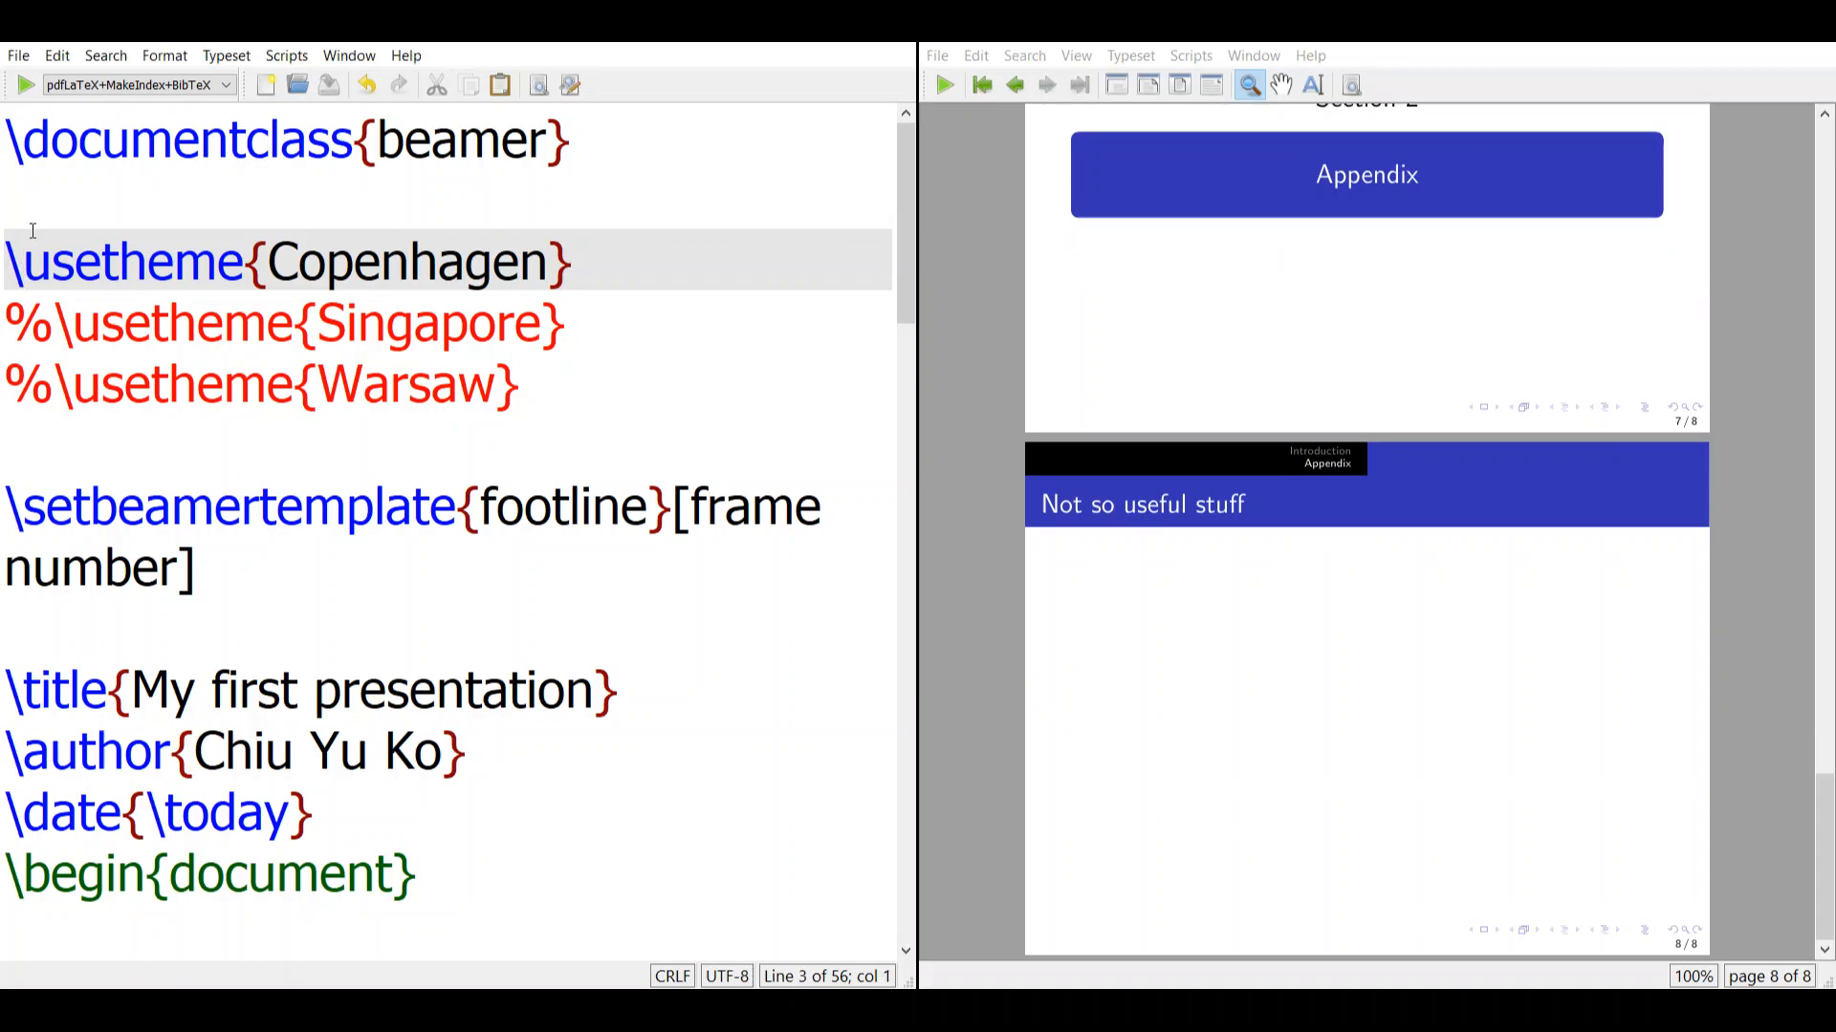
type("%")
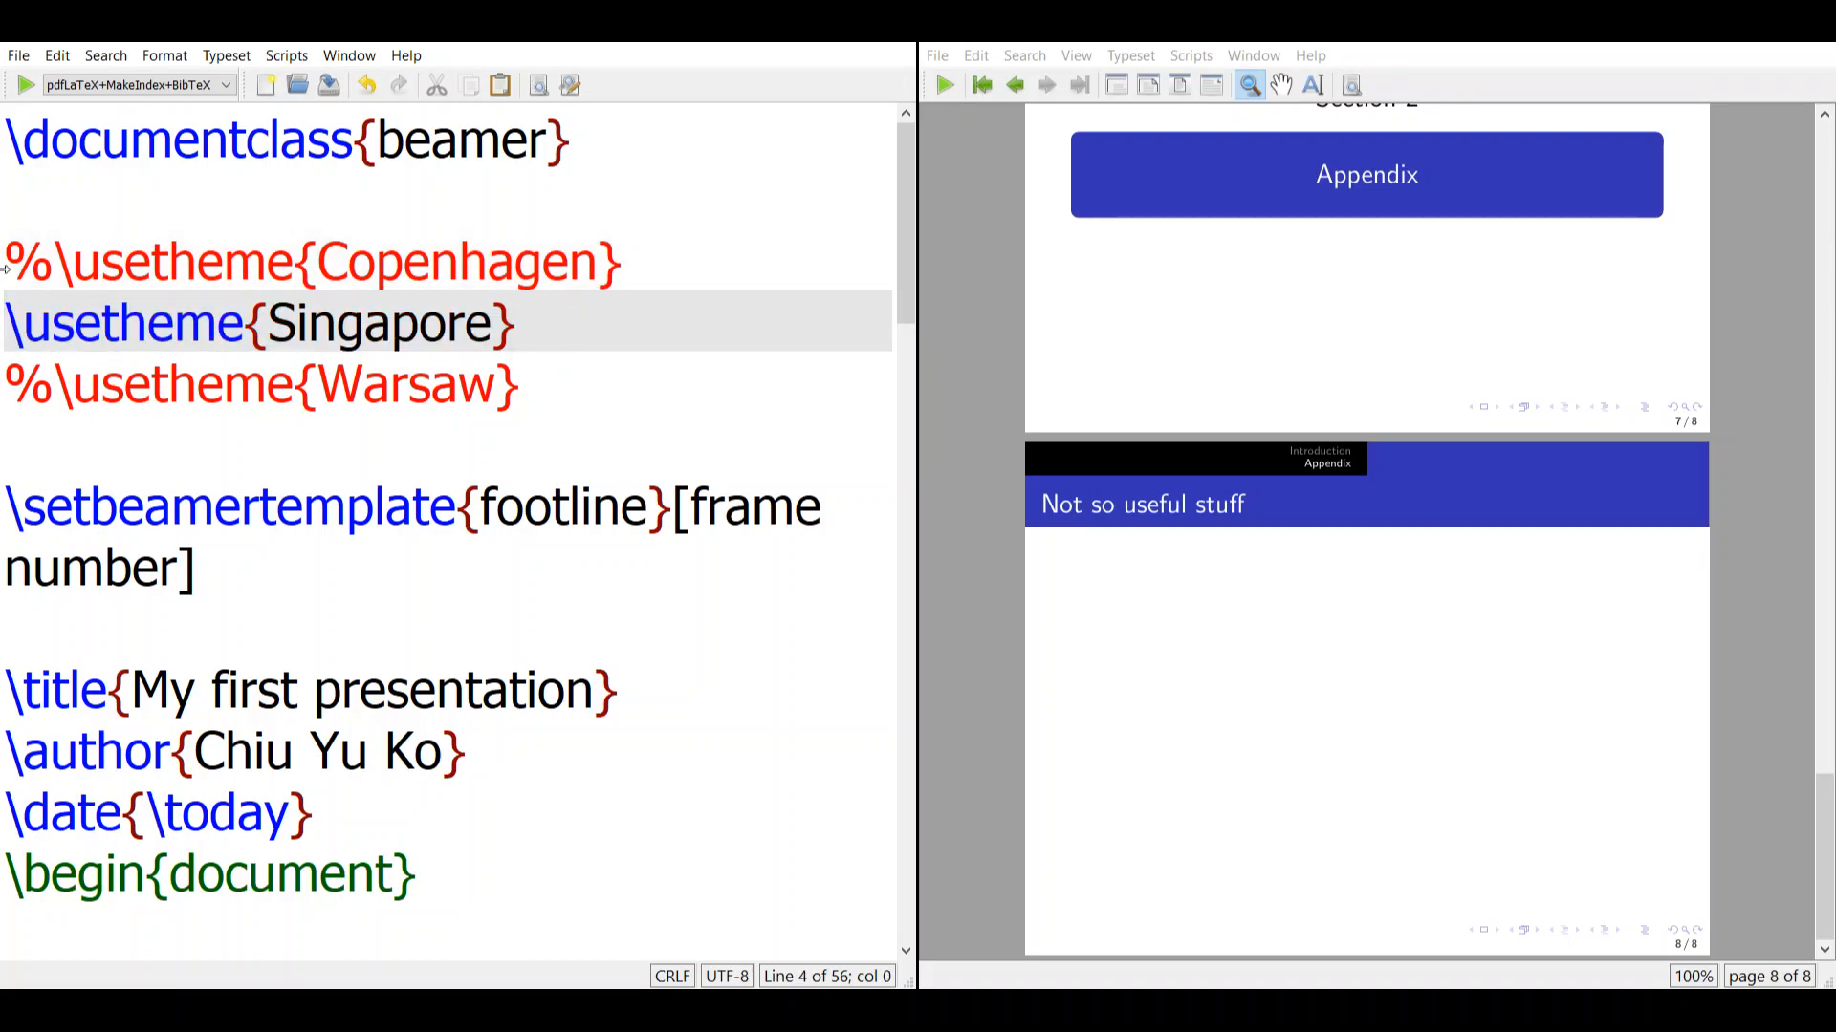
left_click(21, 84)
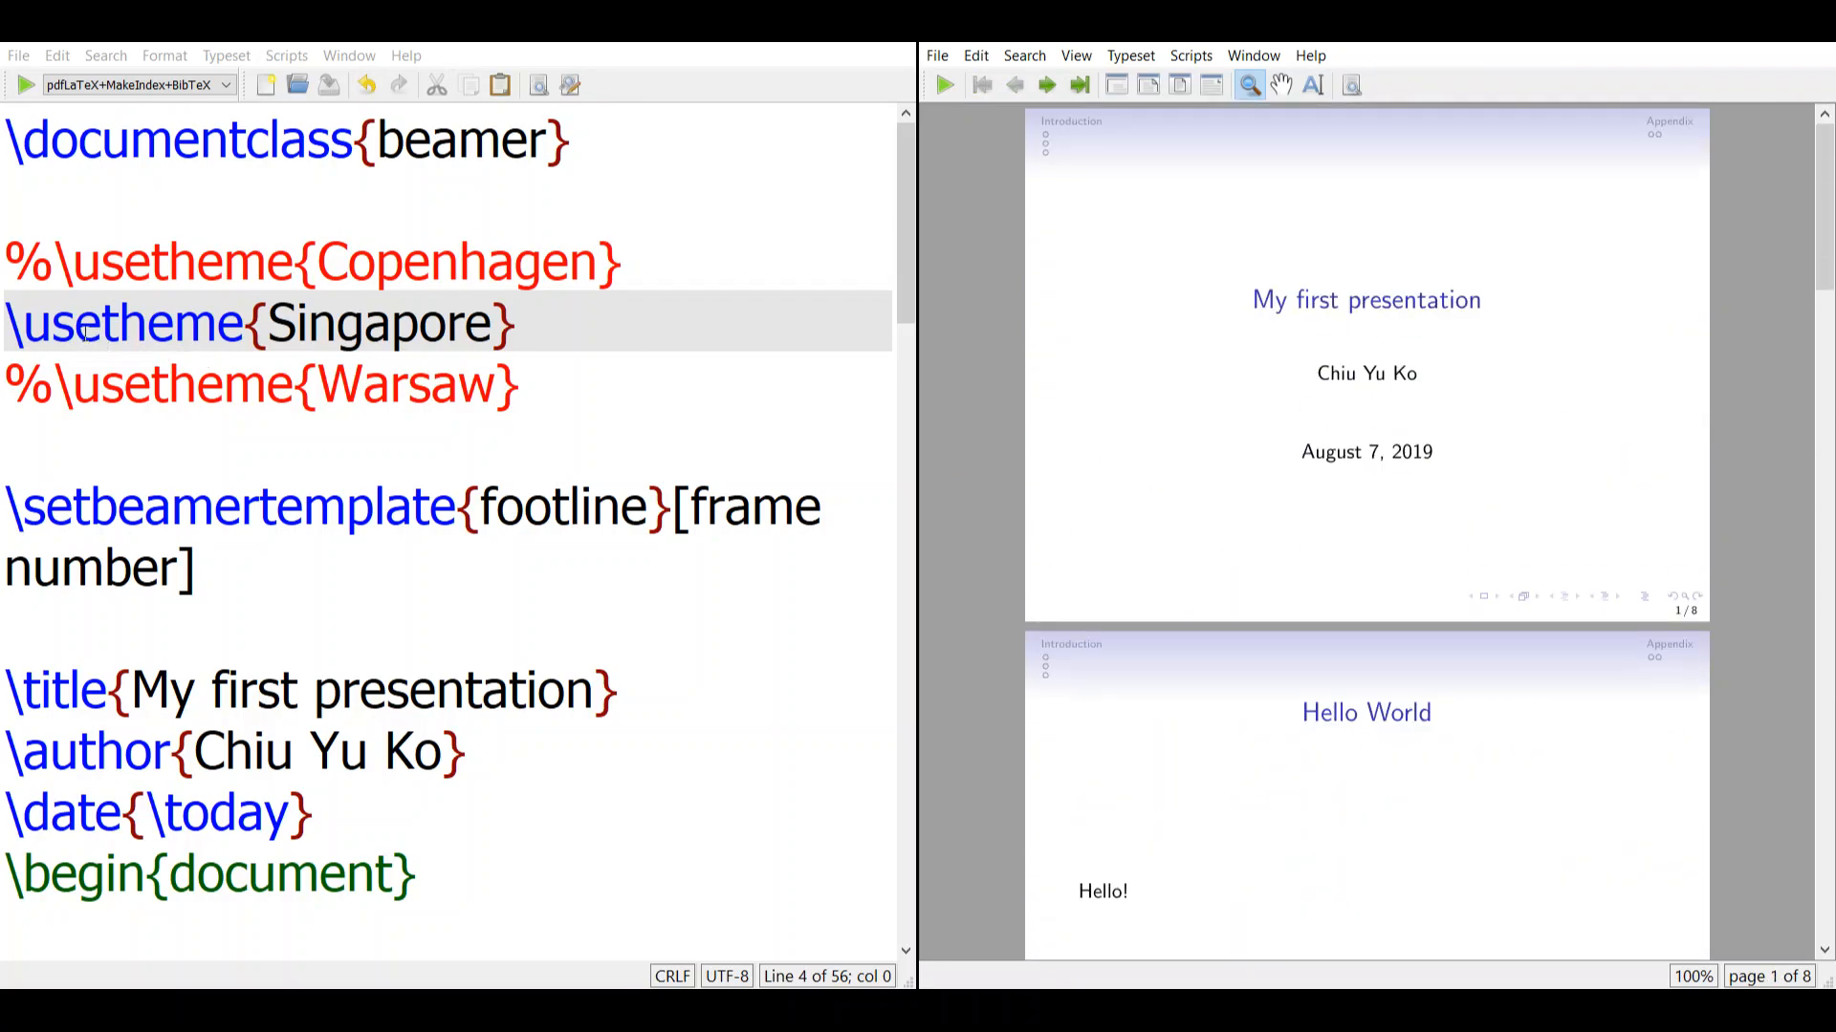
type("%")
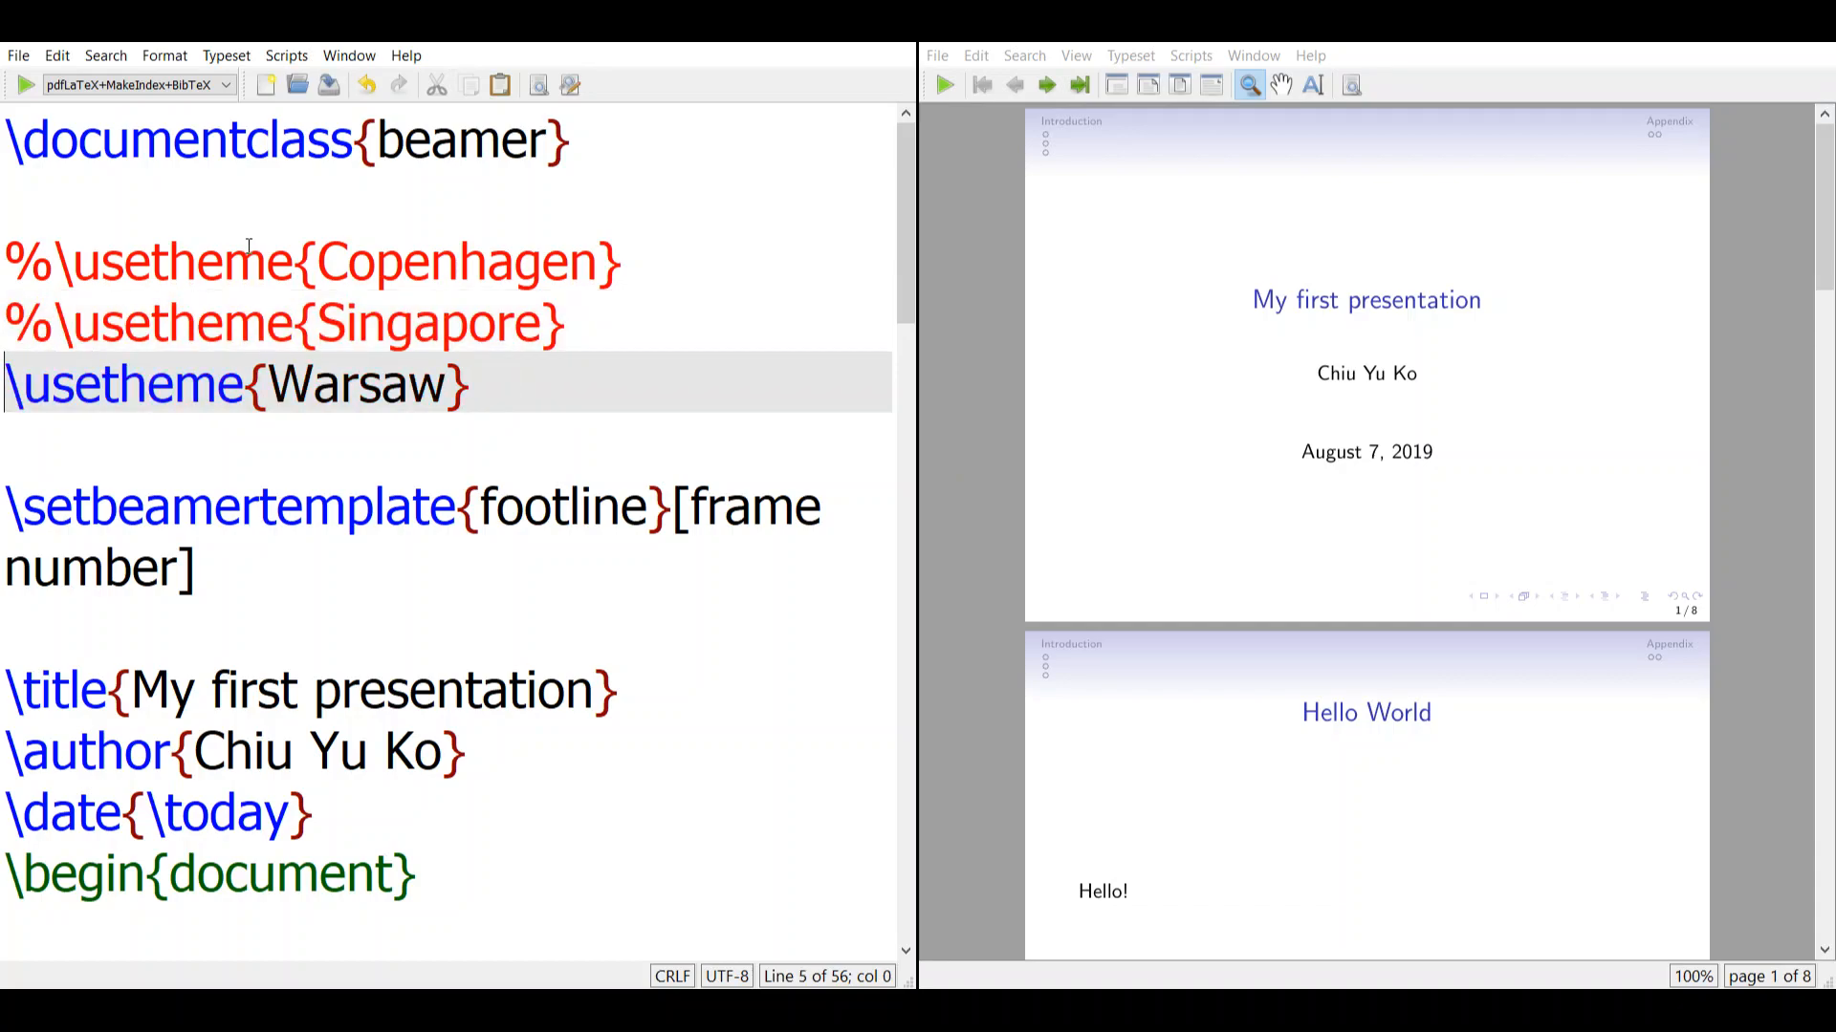
Typeset with the Warsaw theme, hide the console and scroll through the slides.
left_click(23, 84)
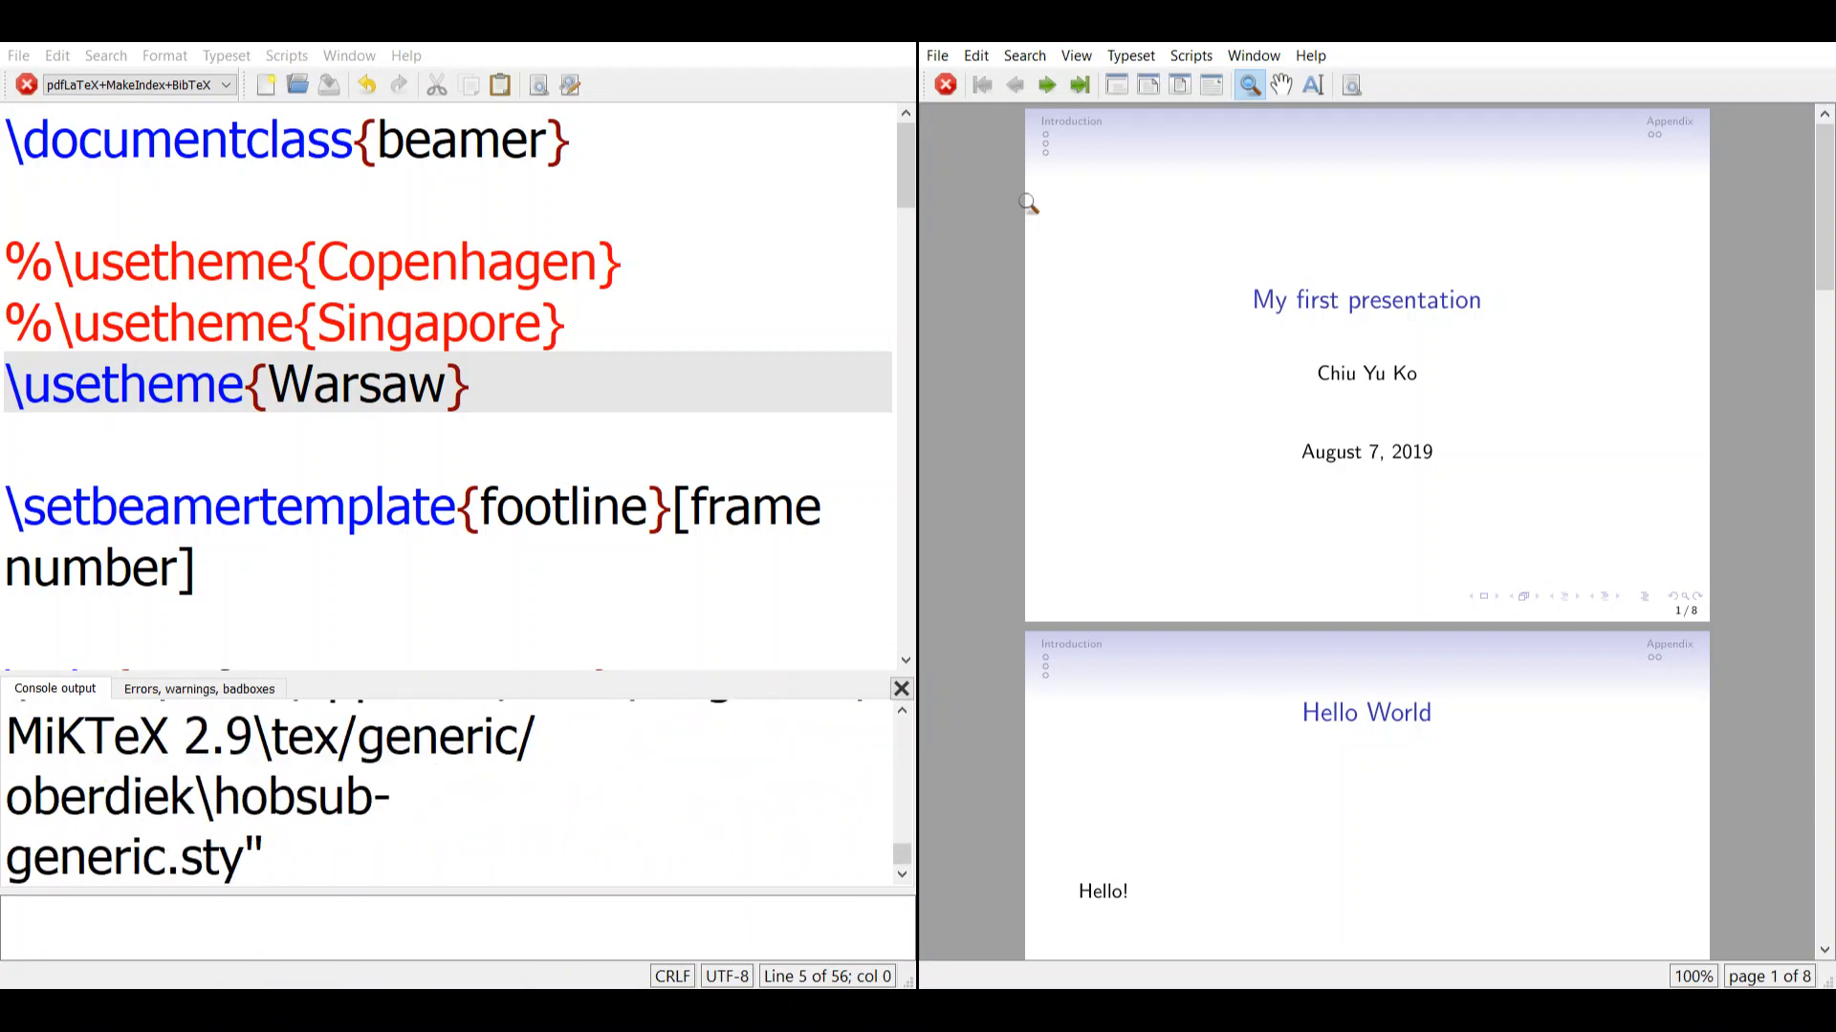
left_click(23, 85)
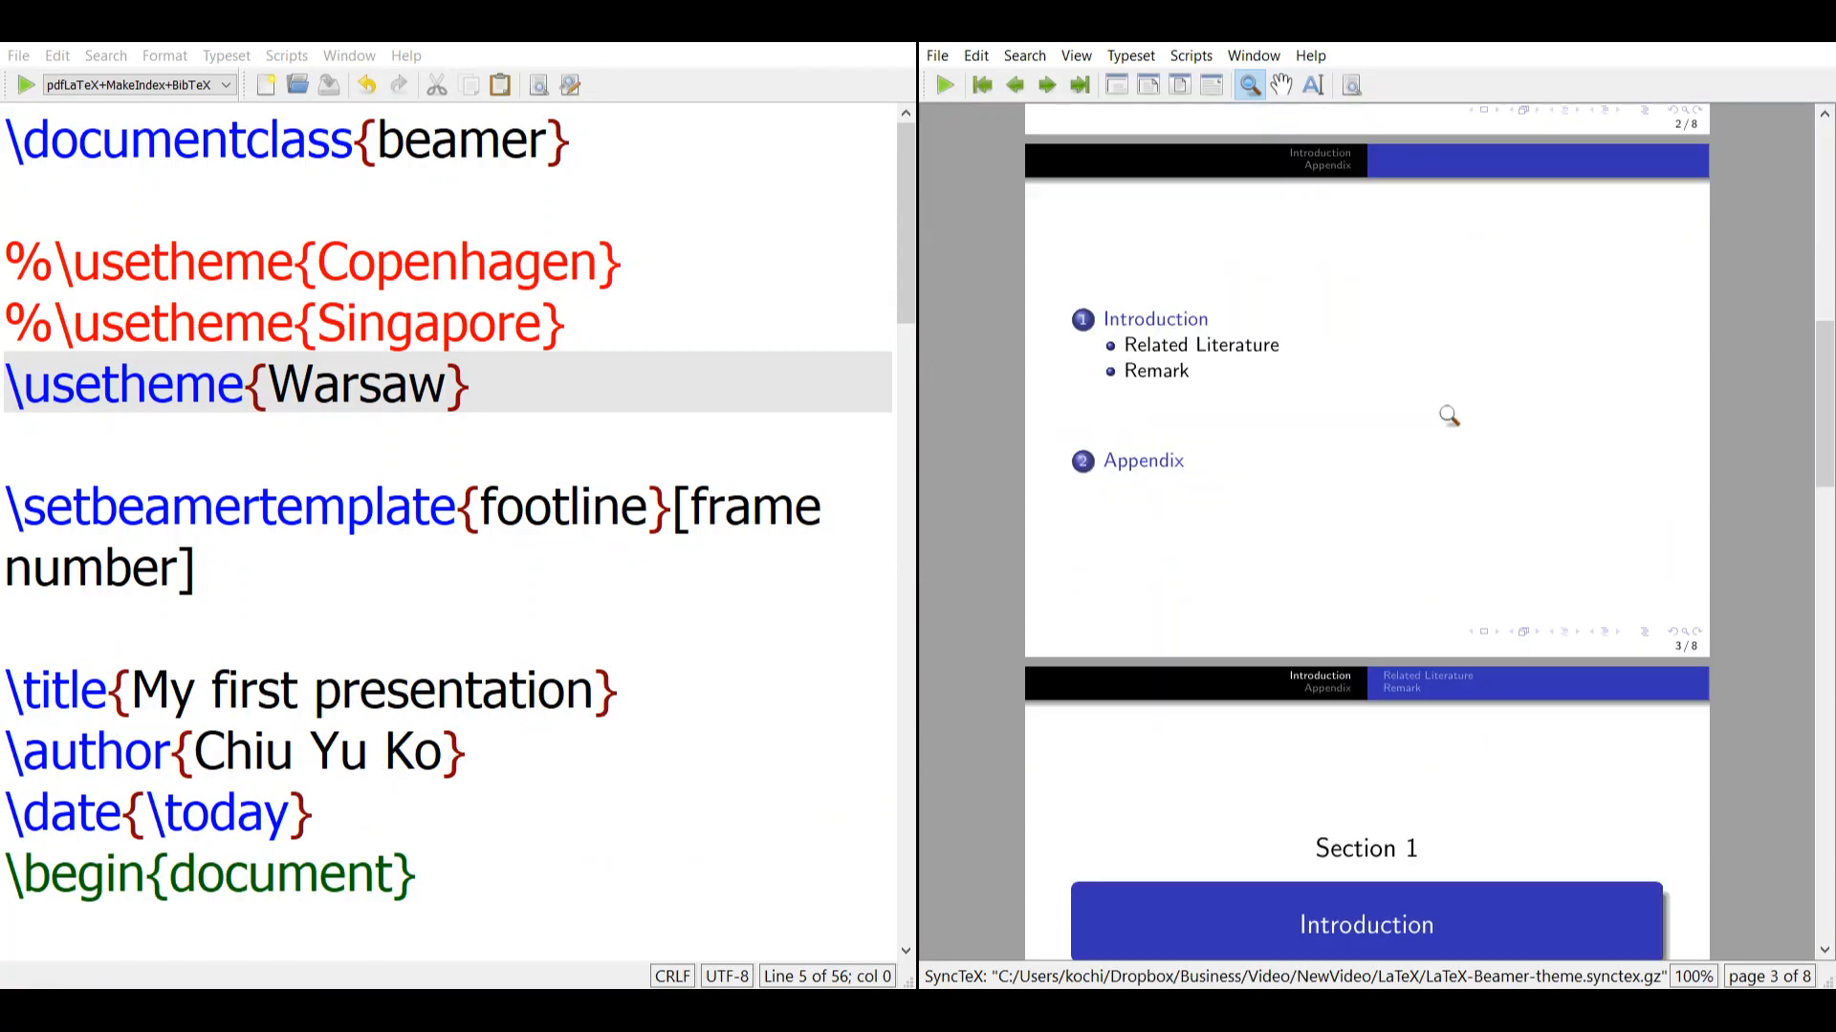
scroll("down", 3)
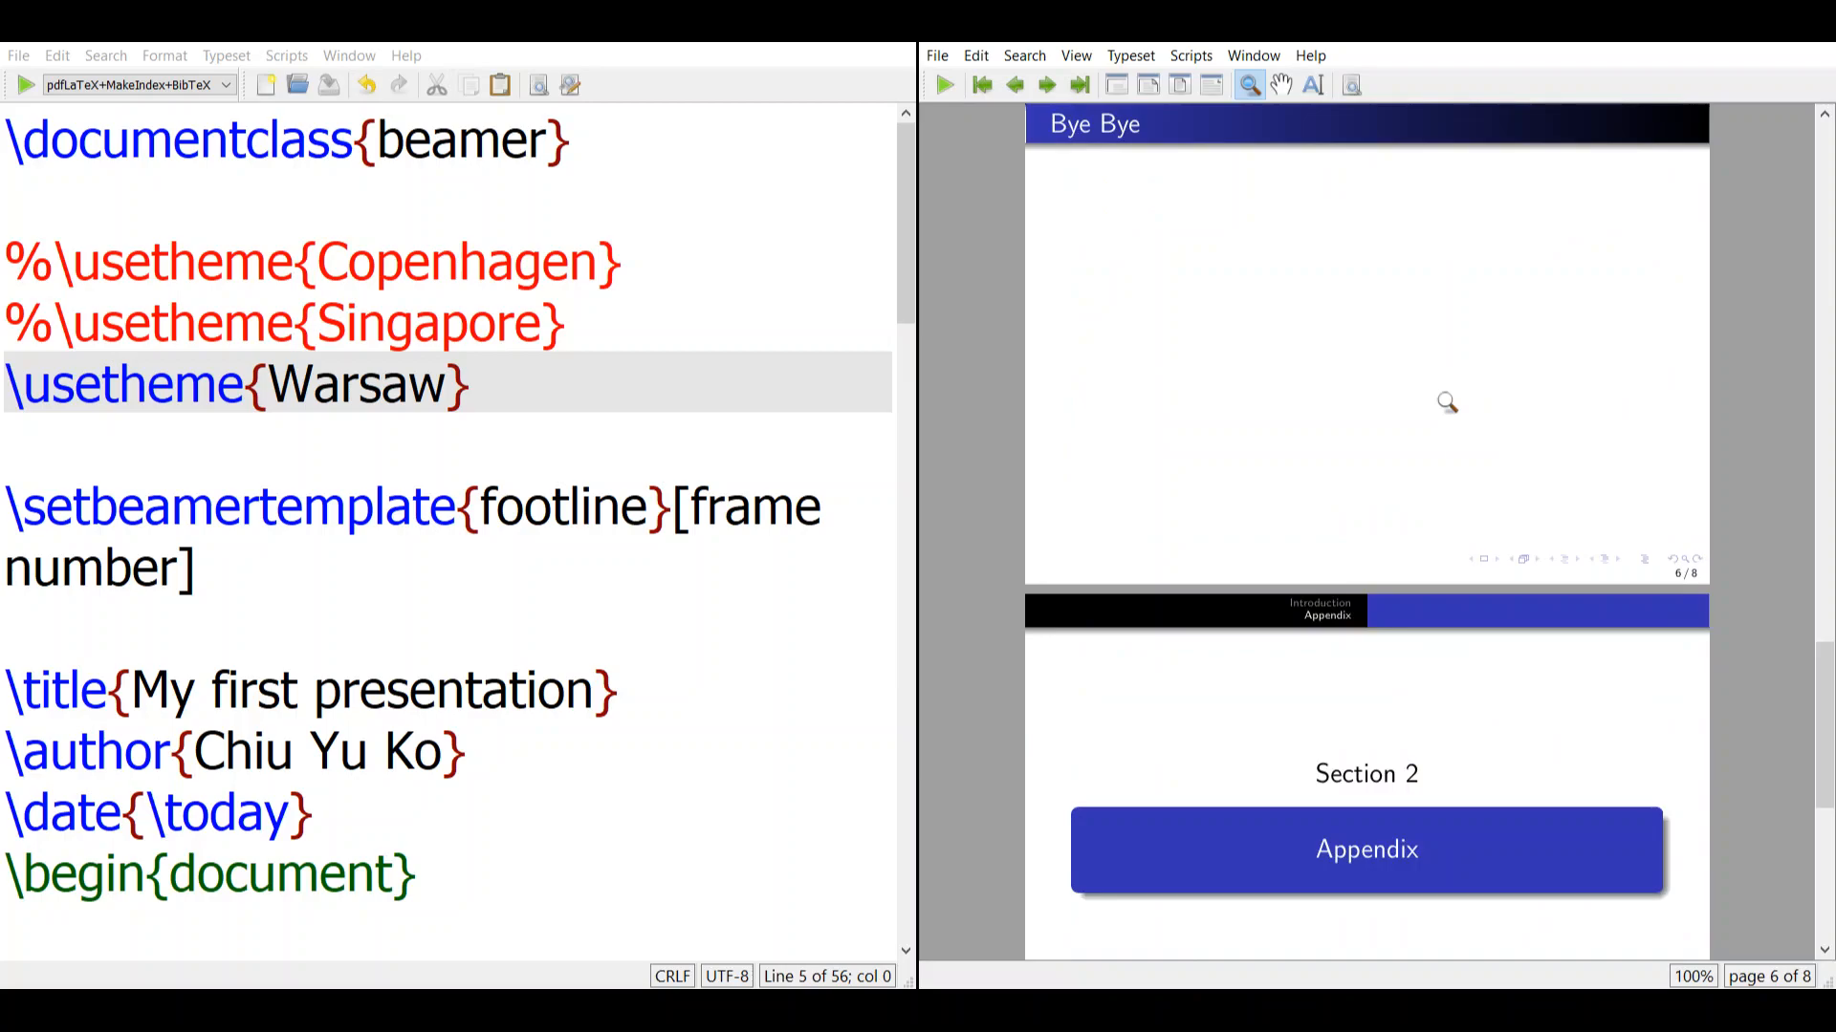
scroll("down", 3)
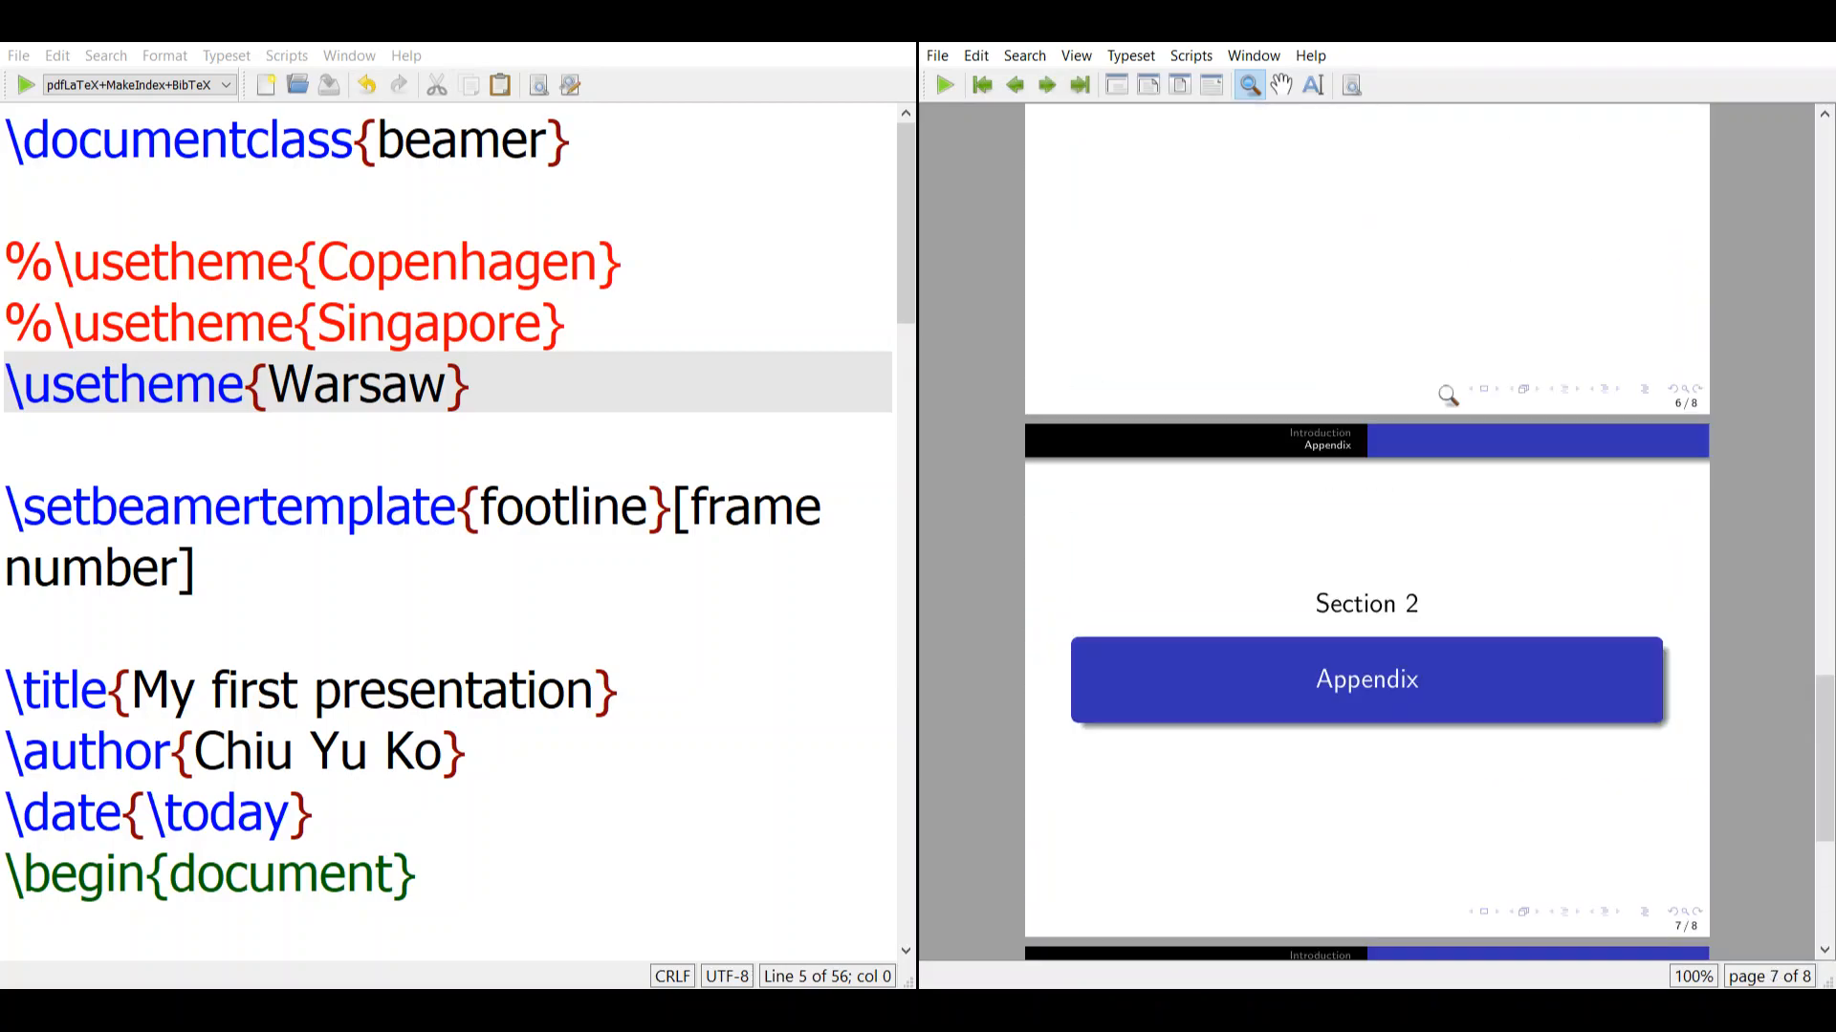